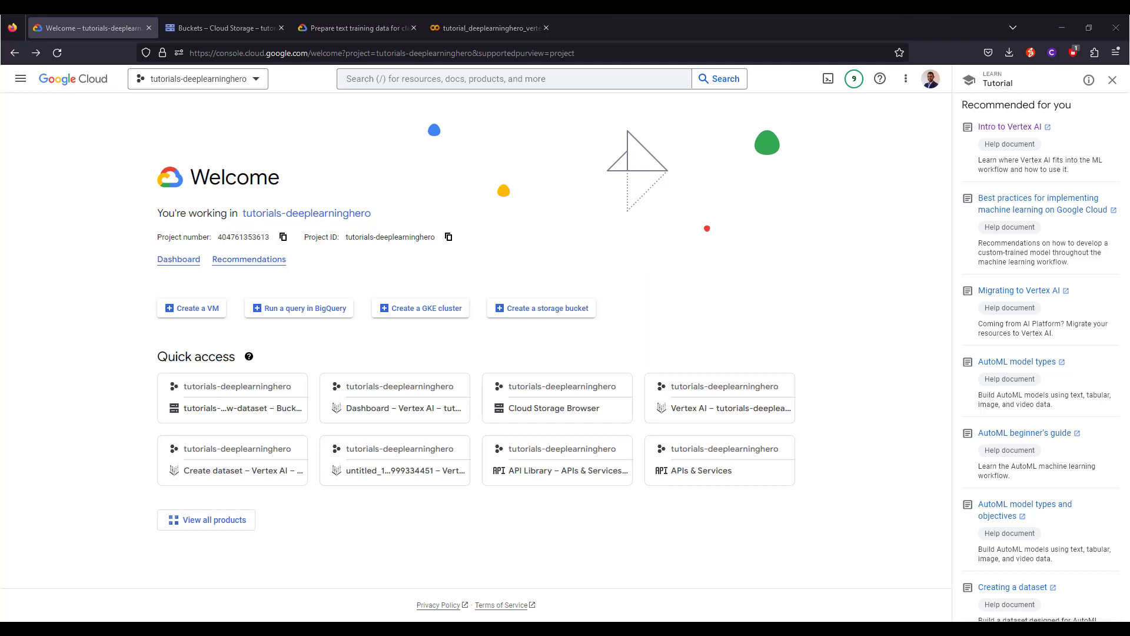
{"action": "mouse_move", "coordinate": [786, 287]}
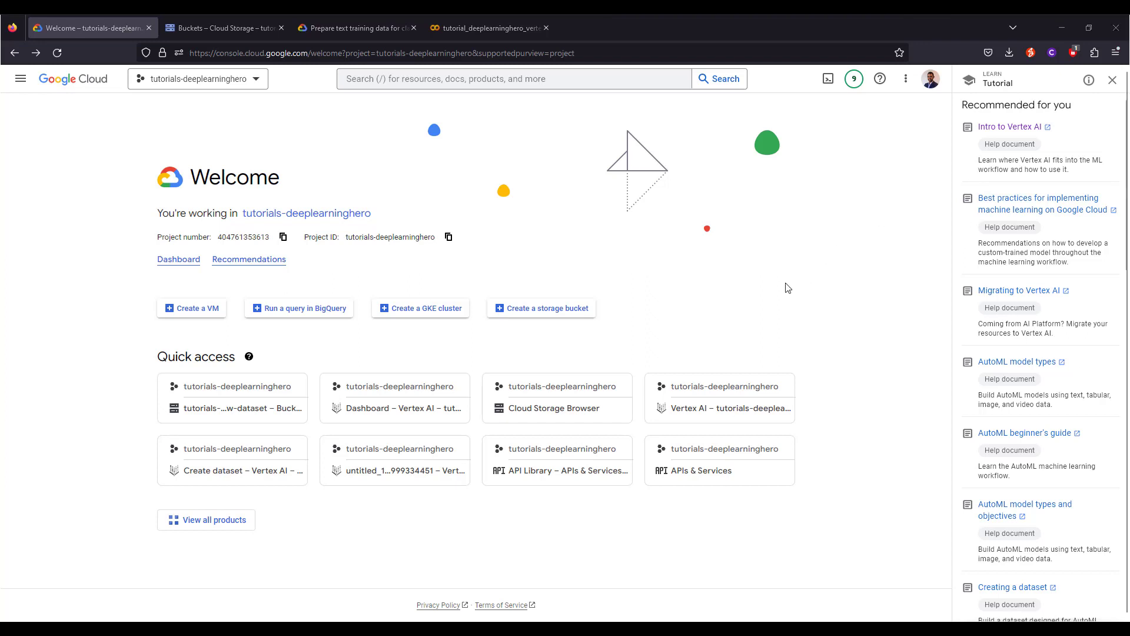
{"action": "mouse_move", "coordinate": [778, 284]}
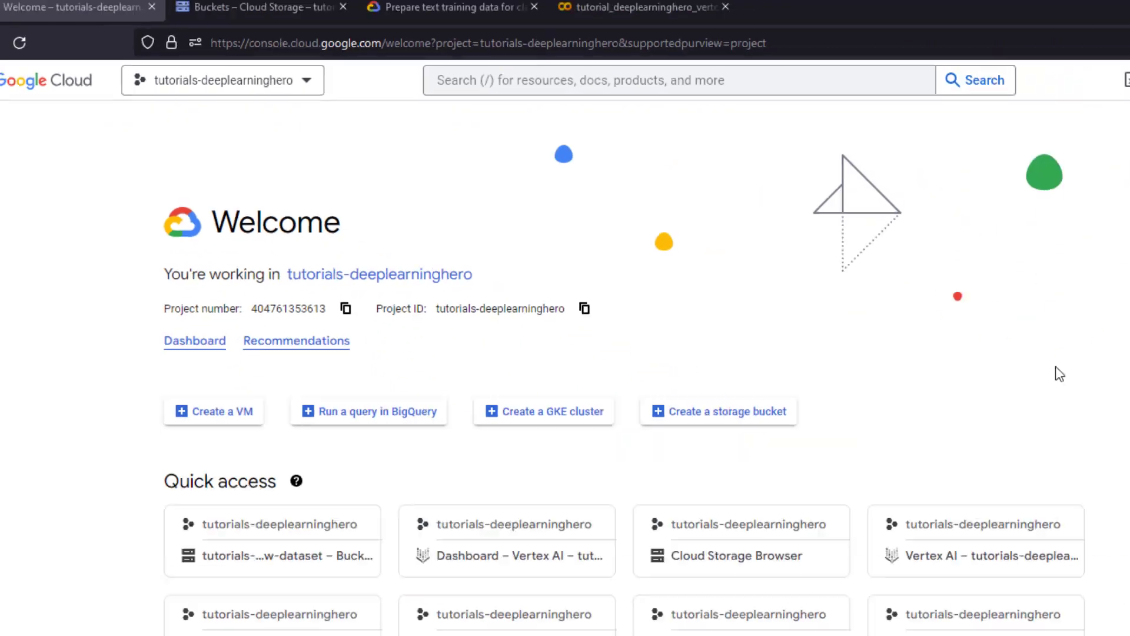
Step: Find Vertex AI through the console search and go to its dashboard
{"action": "left_click", "coordinate": [880, 79]}
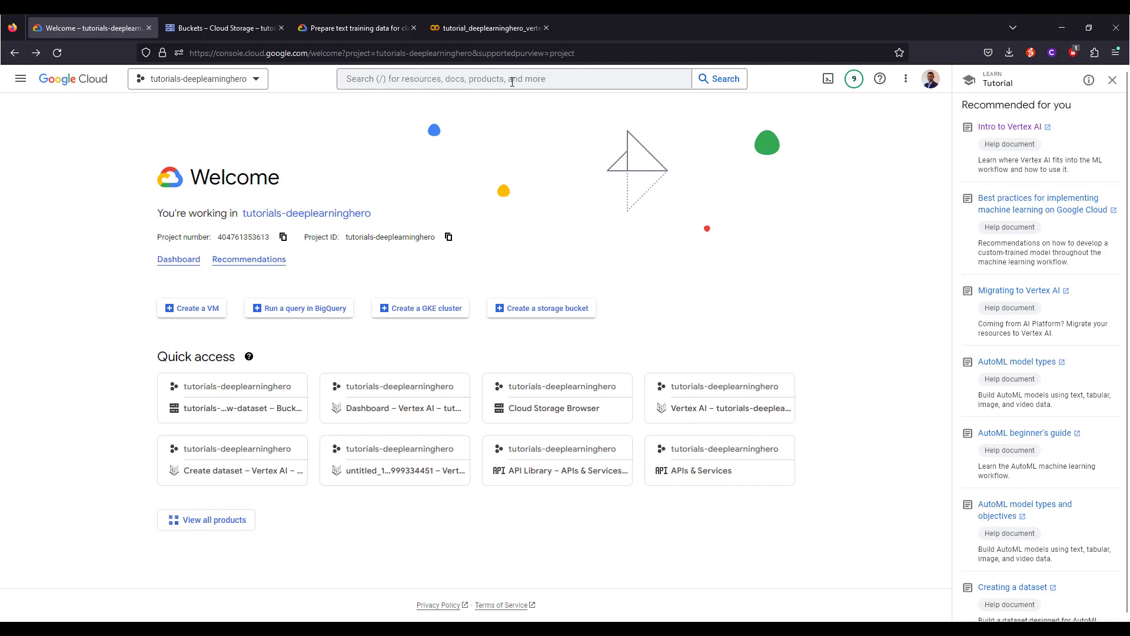
{"action": "type", "text": "vertex ai"}
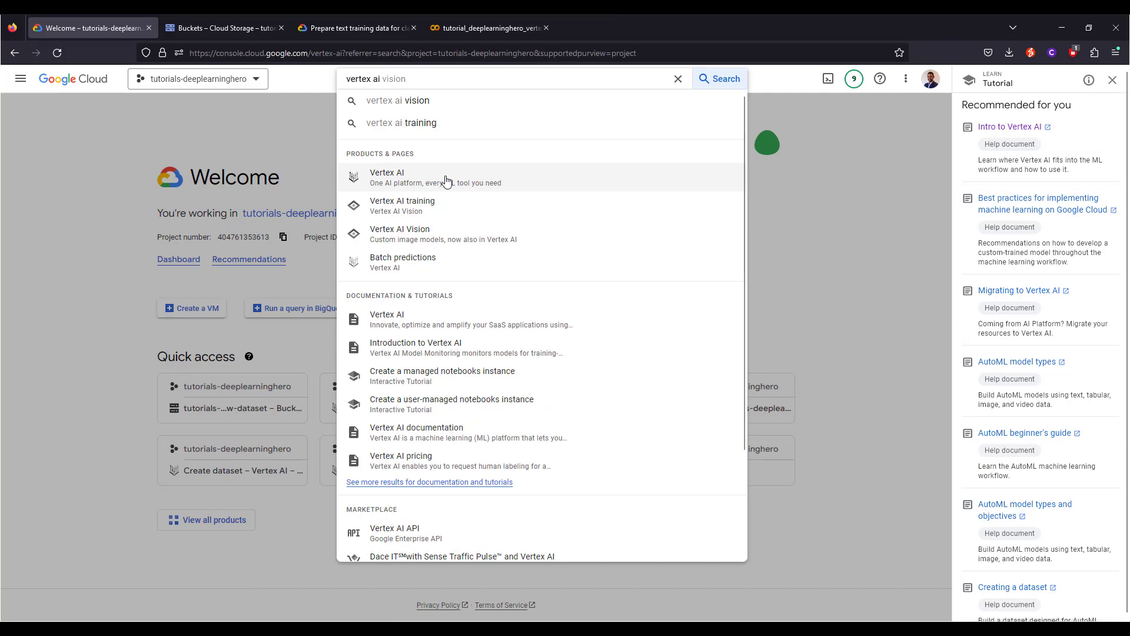
{"action": "left_click", "coordinate": [387, 177]}
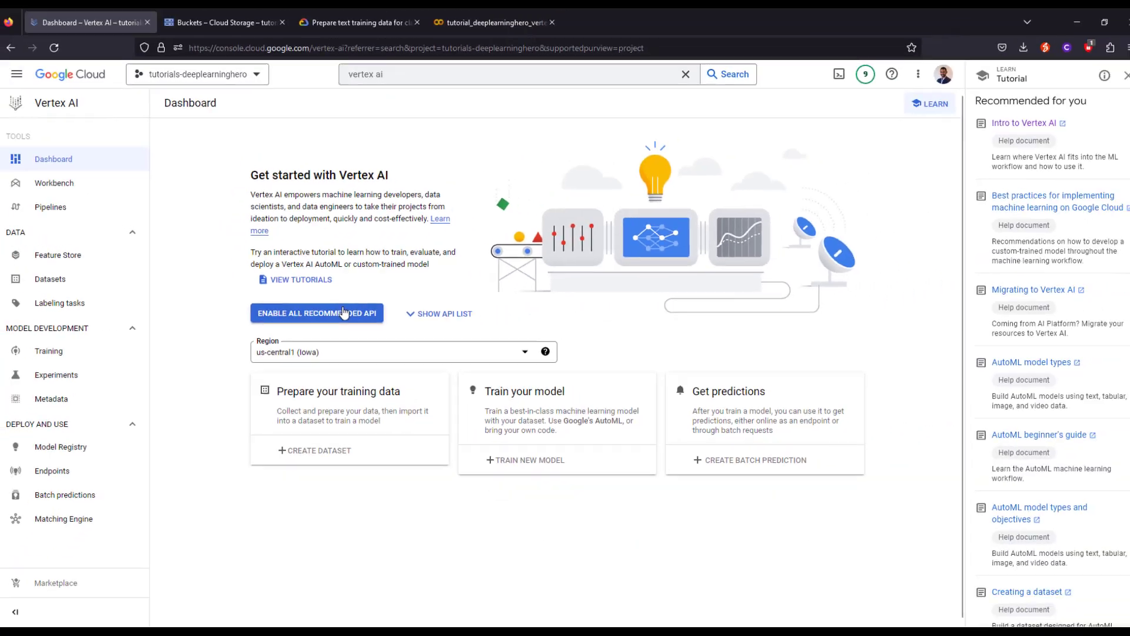
Step: Enable all recommended Vertex AI APIs from the dashboard
{"action": "left_click", "coordinate": [317, 313]}
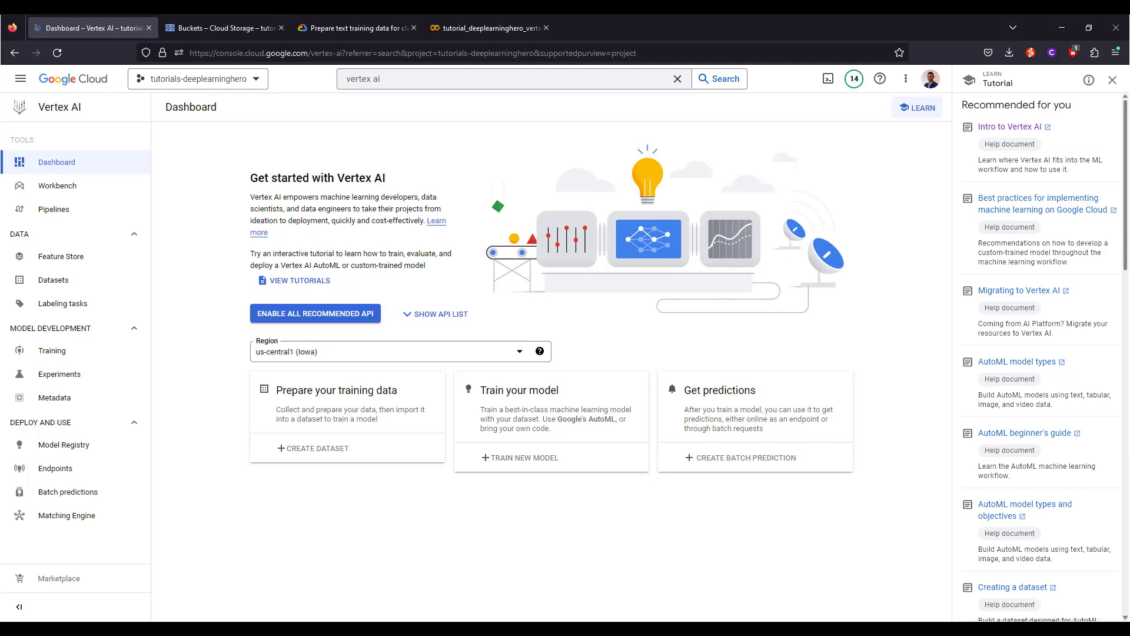
{"action": "left_click", "coordinate": [315, 313]}
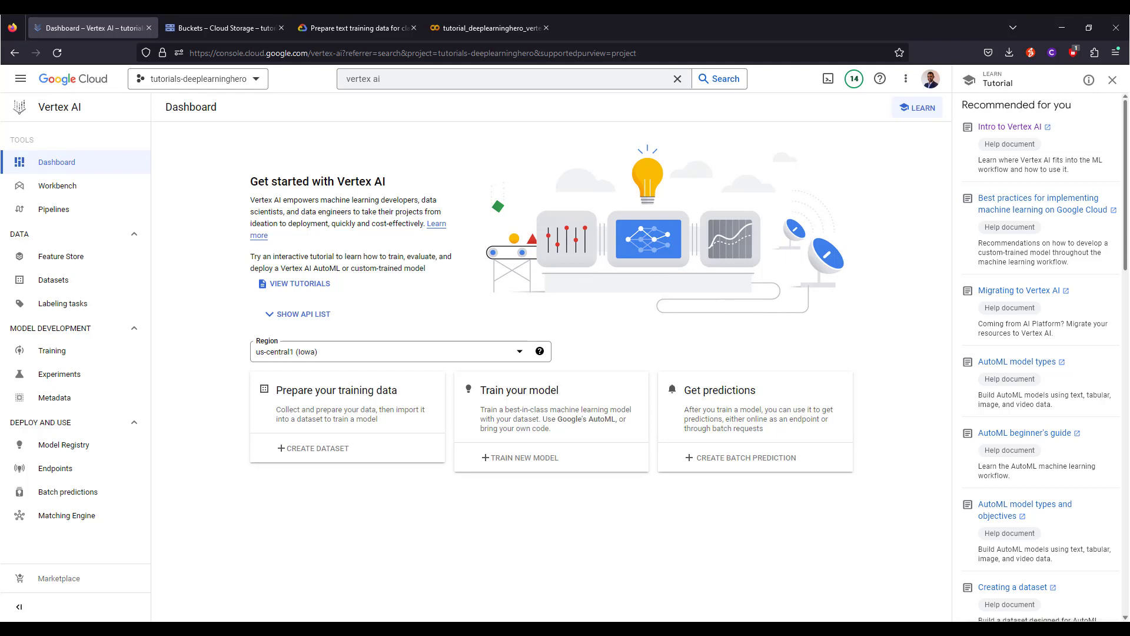
{"action": "mouse_move", "coordinate": [903, 327]}
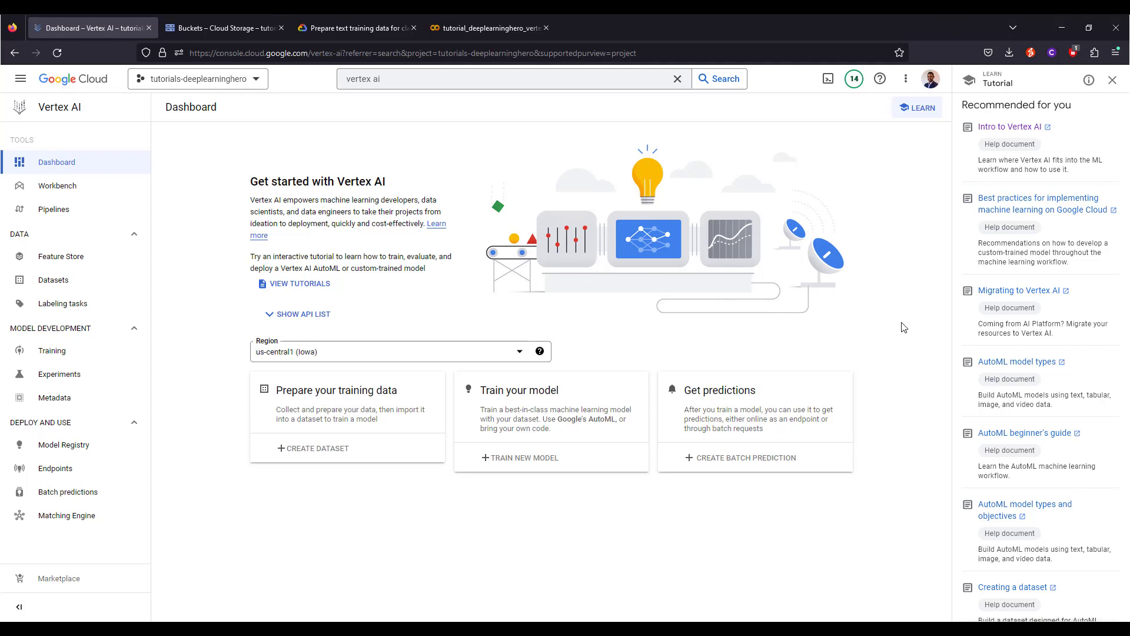
{"action": "mouse_move", "coordinate": [118, 255]}
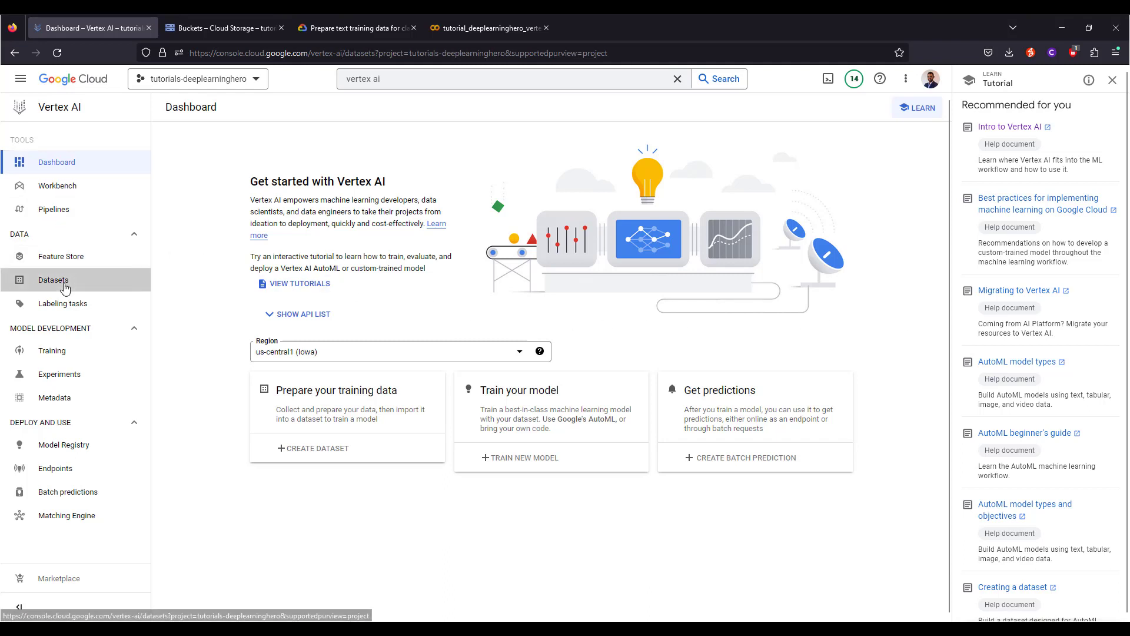
Step: Start a new dataset from the Datasets page and dismiss the tutorials panel
{"action": "left_click", "coordinate": [52, 280]}
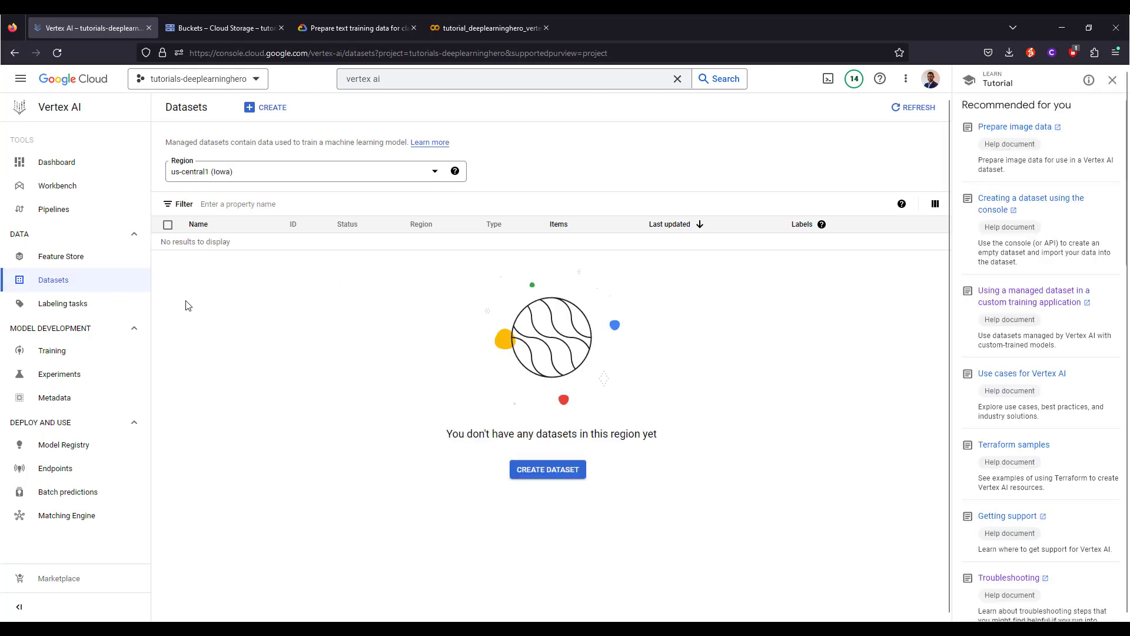
{"action": "mouse_move", "coordinate": [265, 107]}
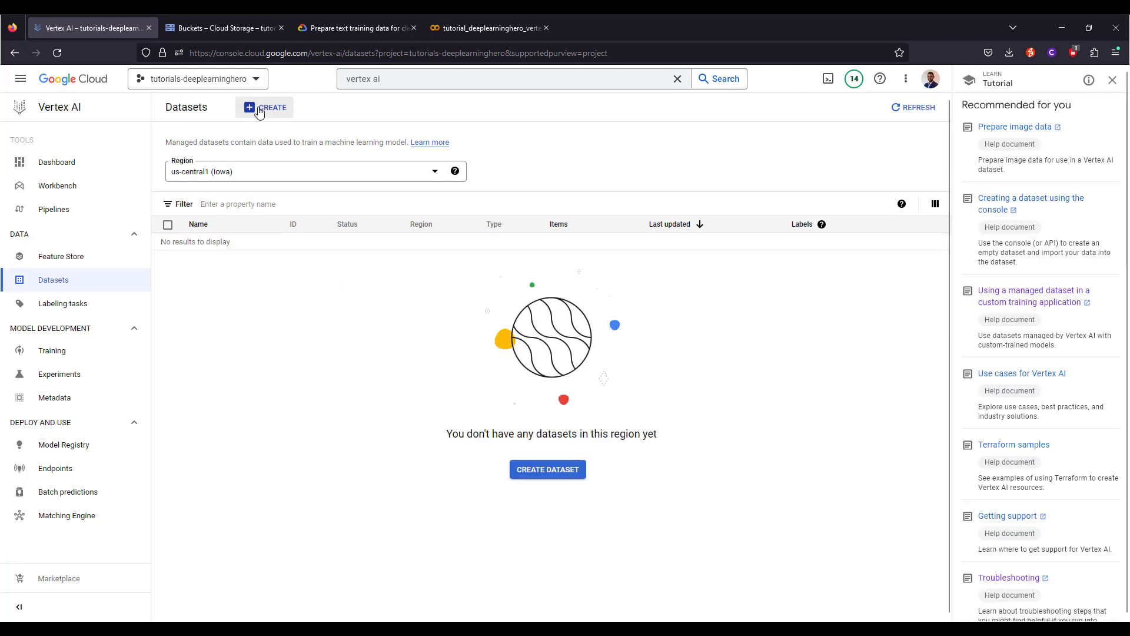
{"action": "left_click", "coordinate": [265, 107]}
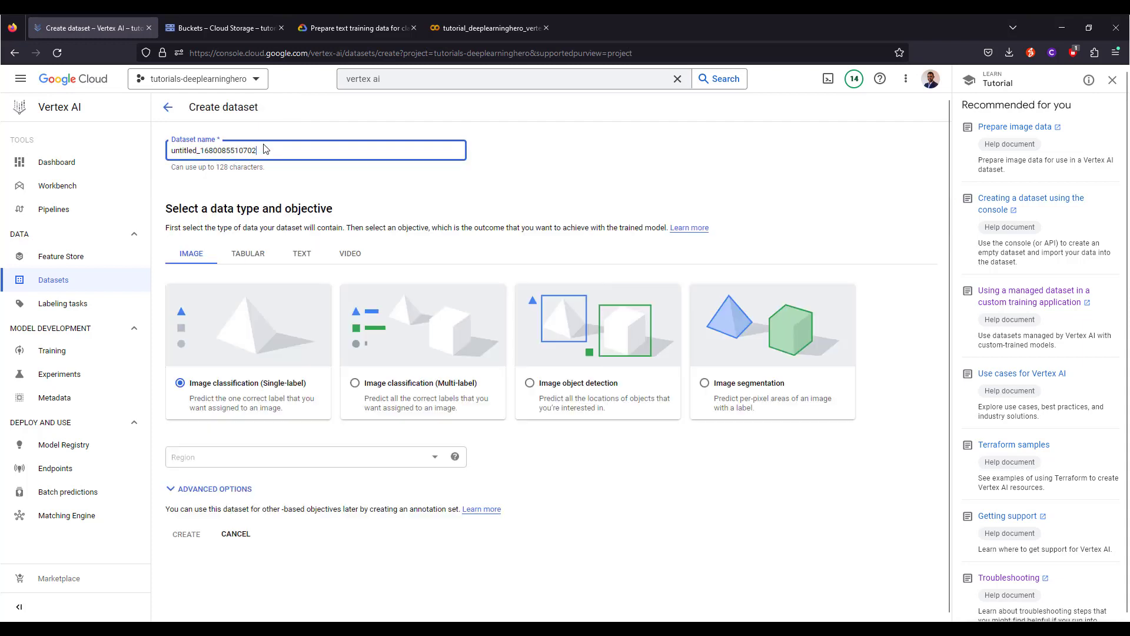
{"action": "left_click", "coordinate": [1113, 80]}
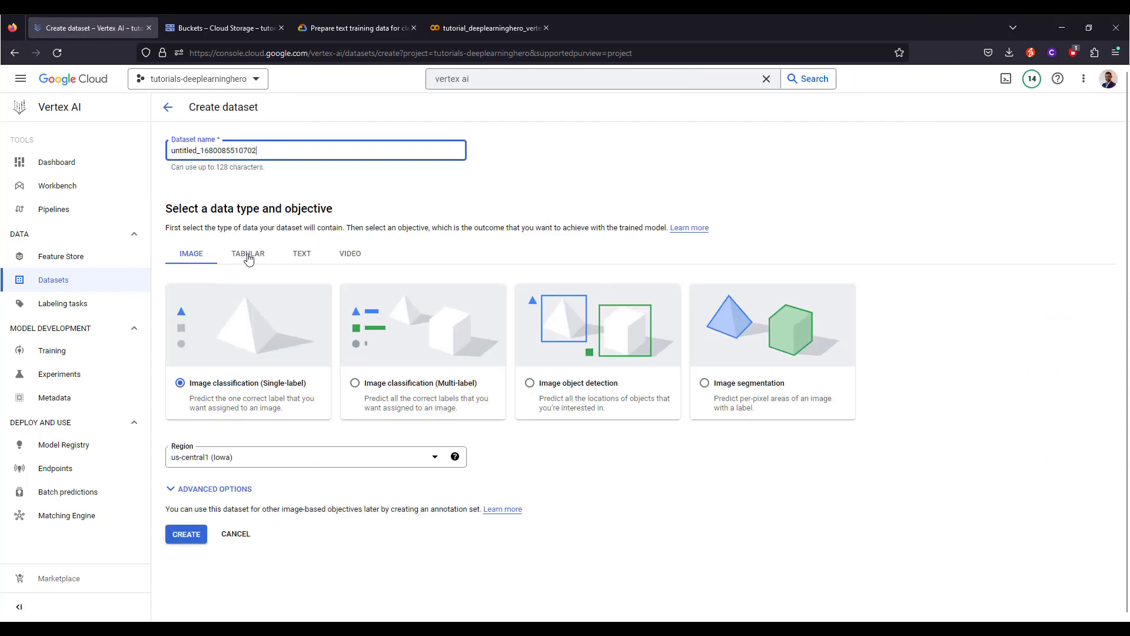
Step: Browse the Tabular, Text and Video data types, settling on Text
{"action": "left_click", "coordinate": [248, 253]}
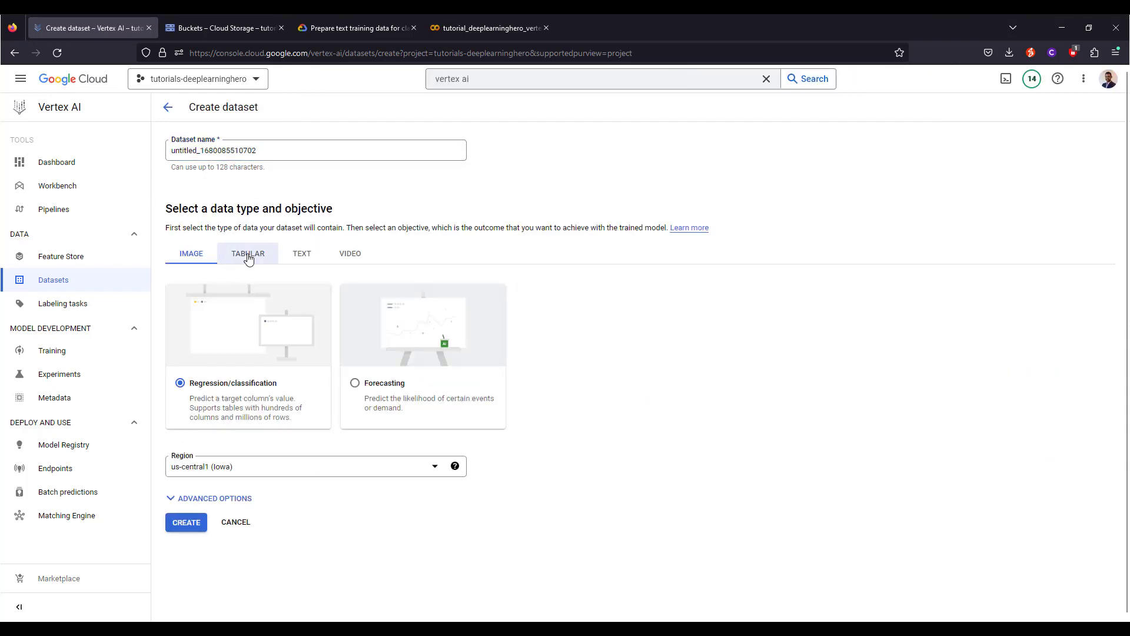
{"action": "left_click", "coordinate": [301, 253]}
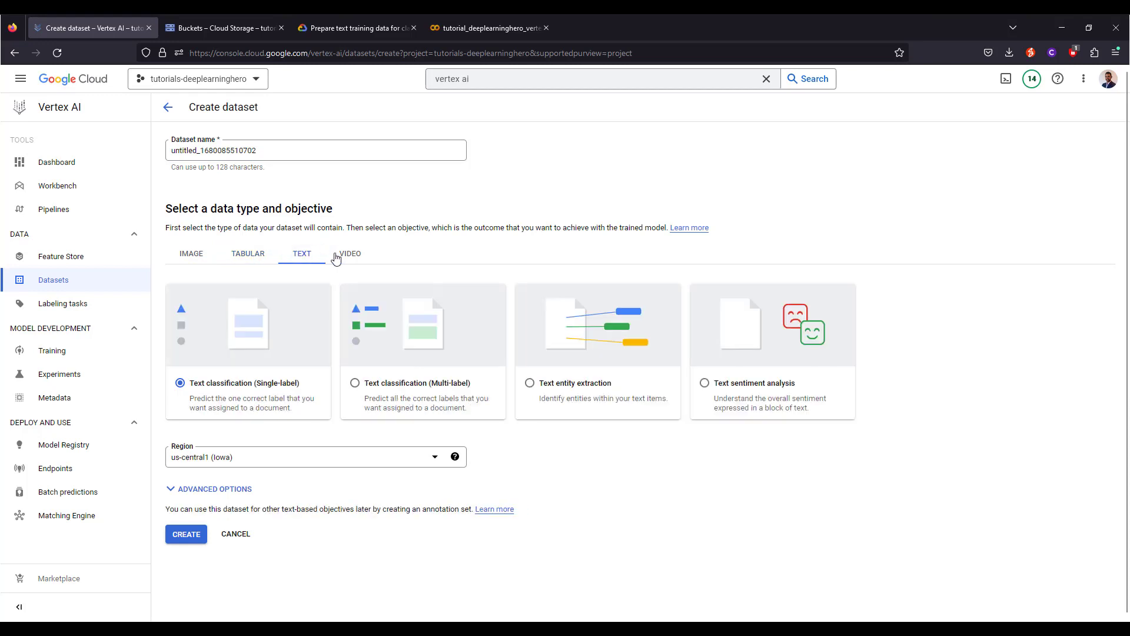
{"action": "left_click", "coordinate": [350, 253]}
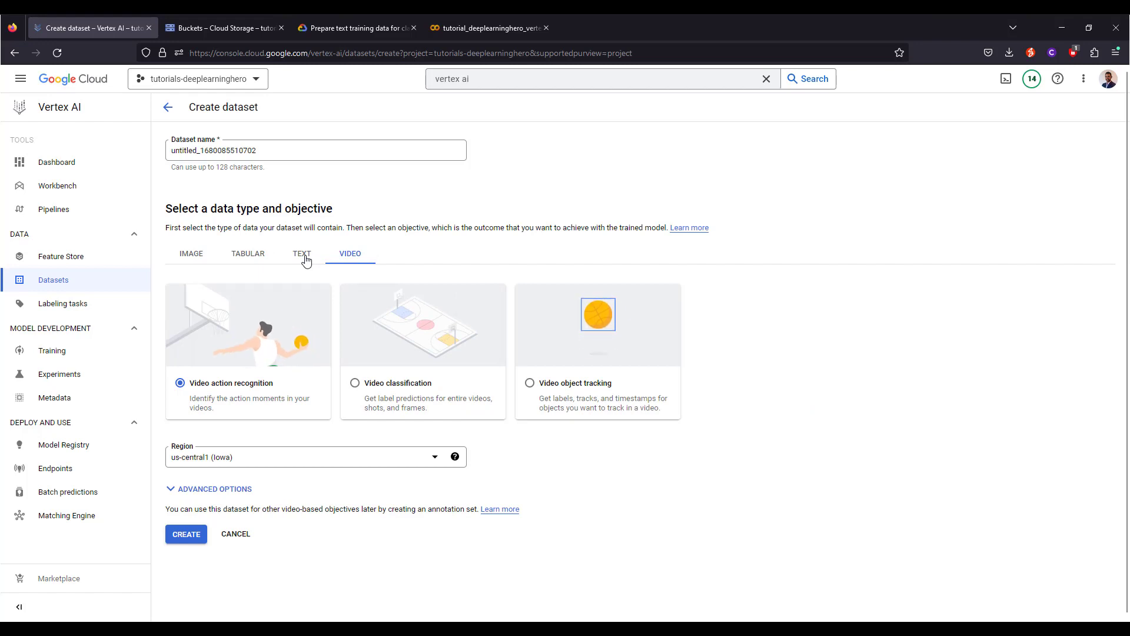
{"action": "left_click", "coordinate": [302, 253]}
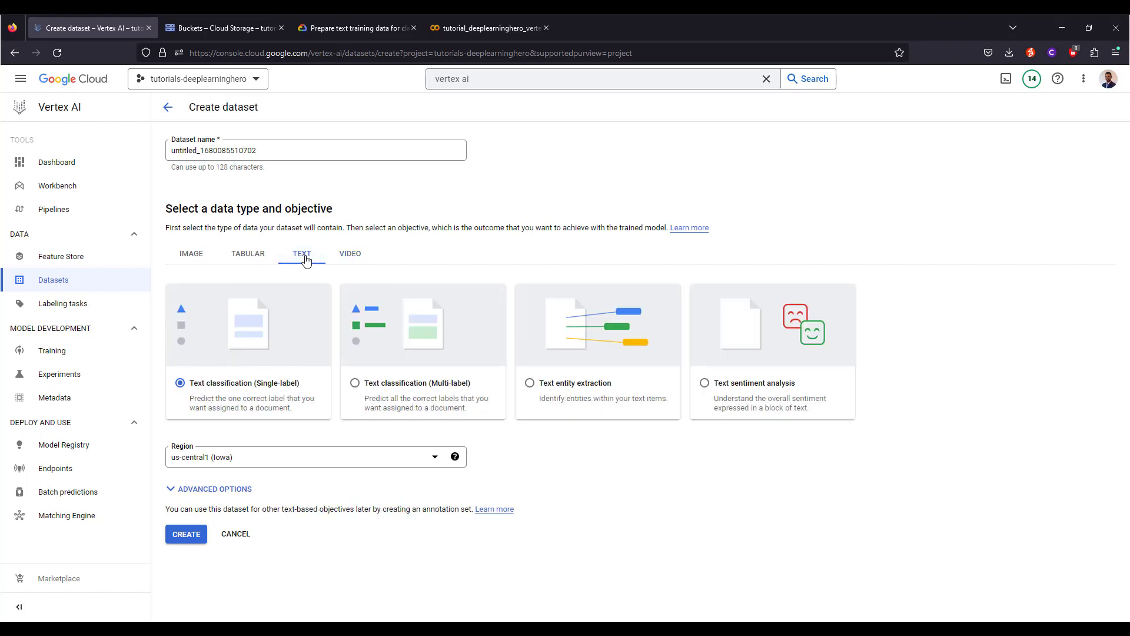
{"action": "mouse_move", "coordinate": [300, 271]}
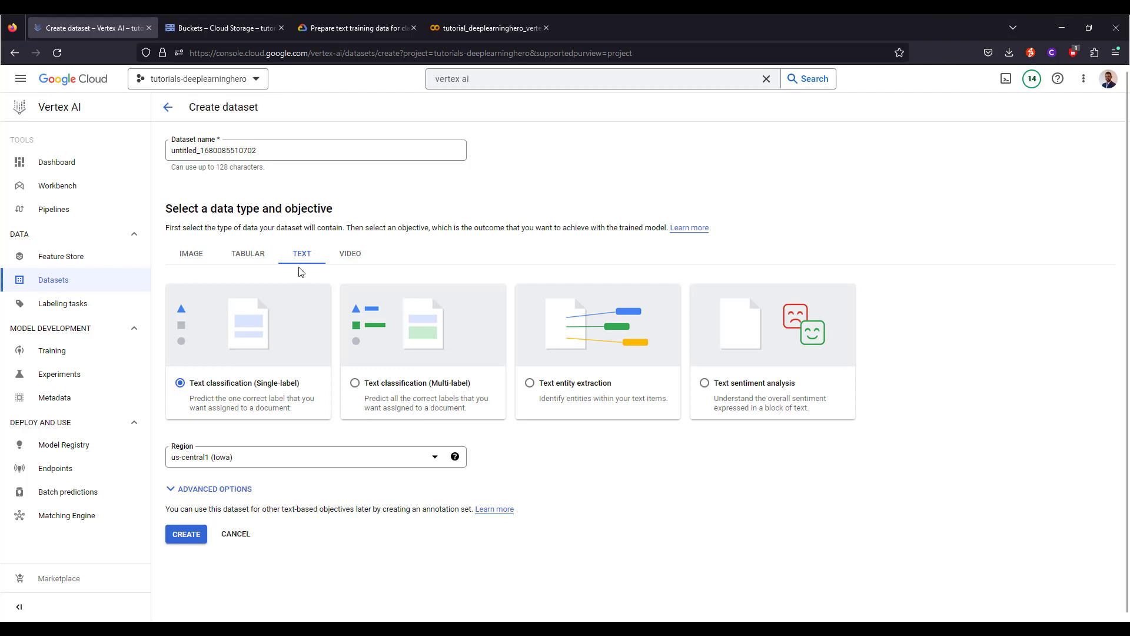
{"action": "mouse_move", "coordinate": [354, 383]}
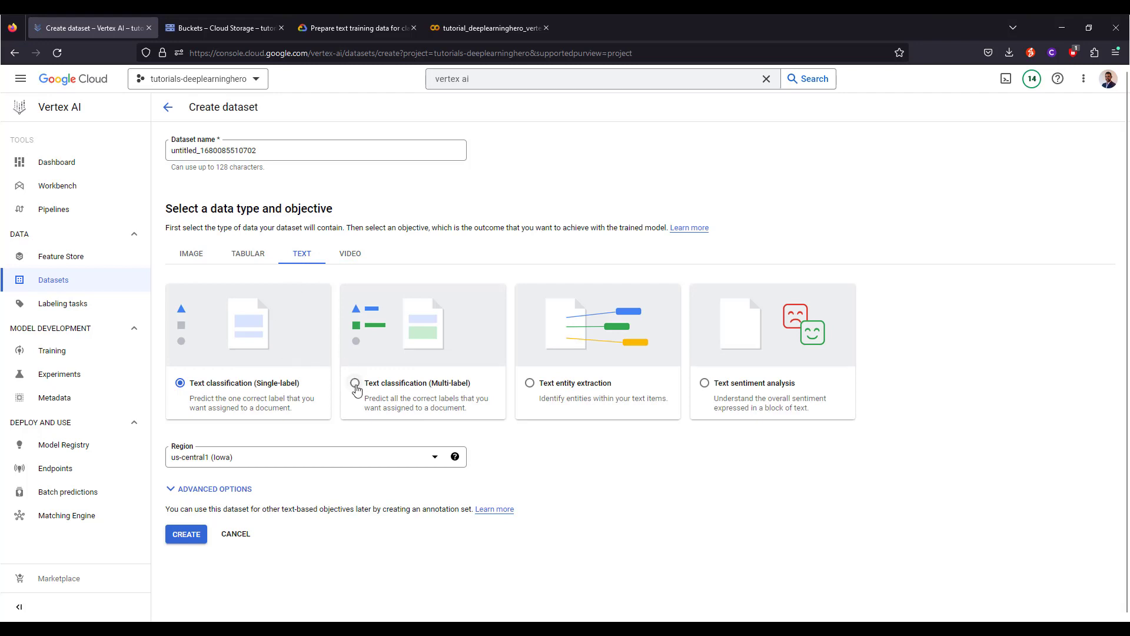
Step: Try multi-label and entity extraction objectives, then choose text sentiment analysis
{"action": "left_click", "coordinate": [355, 383]}
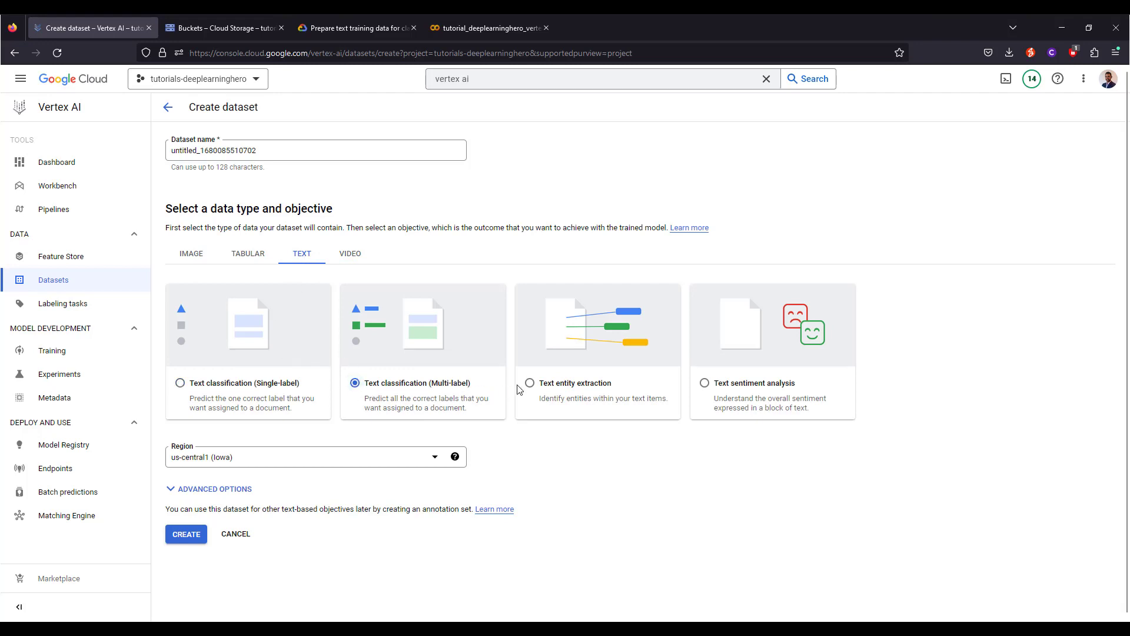
{"action": "left_click", "coordinate": [528, 383]}
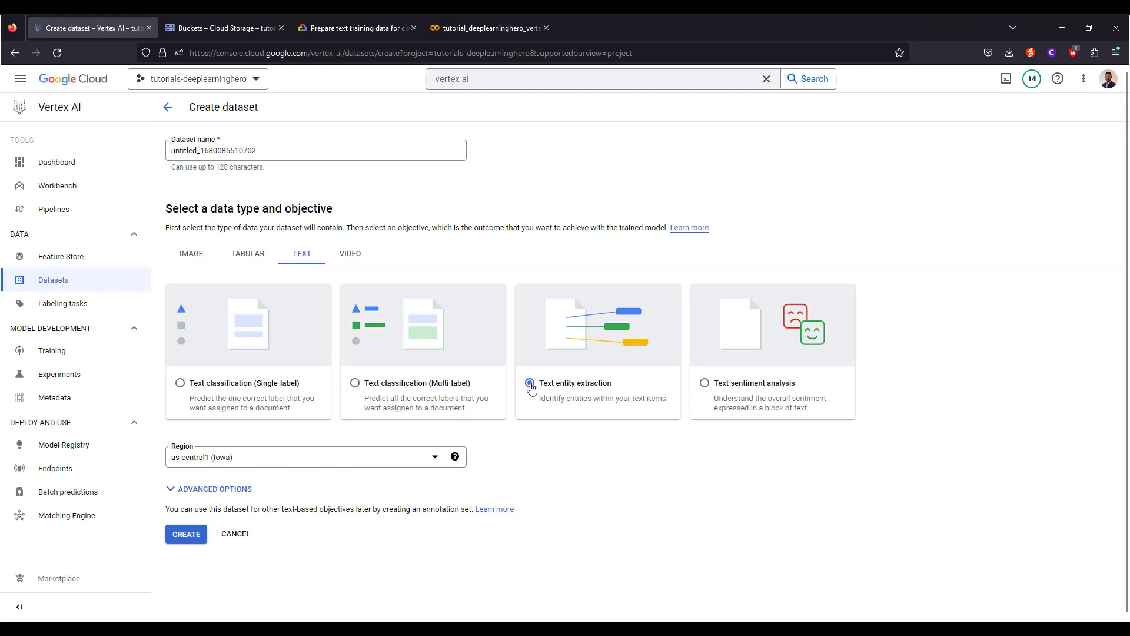
{"action": "left_click", "coordinate": [704, 383]}
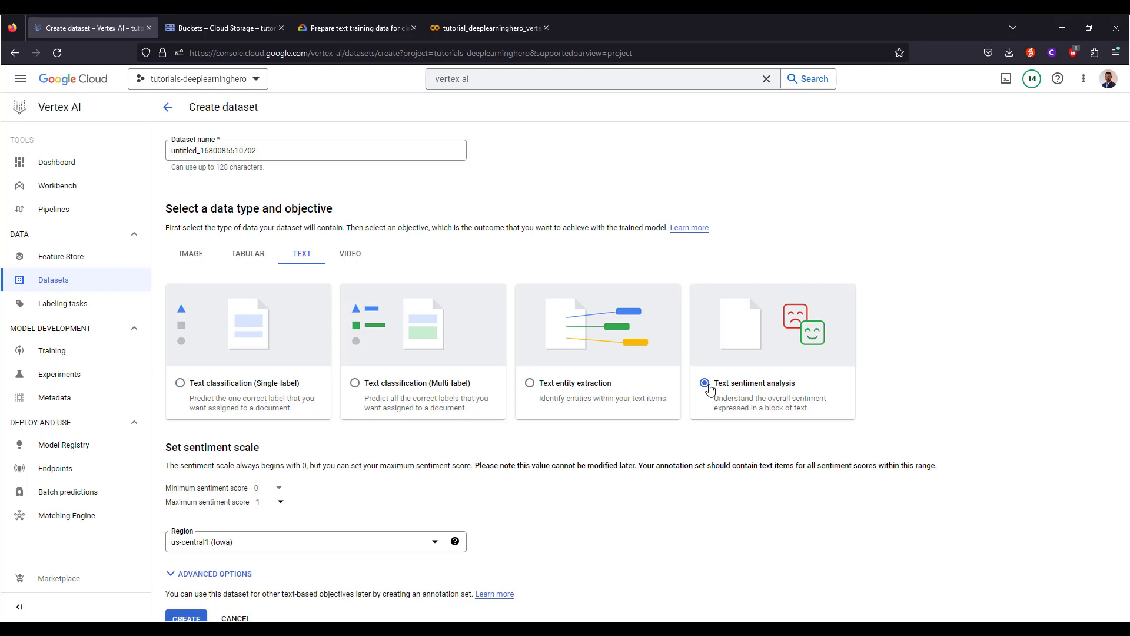
{"action": "mouse_move", "coordinate": [207, 387]}
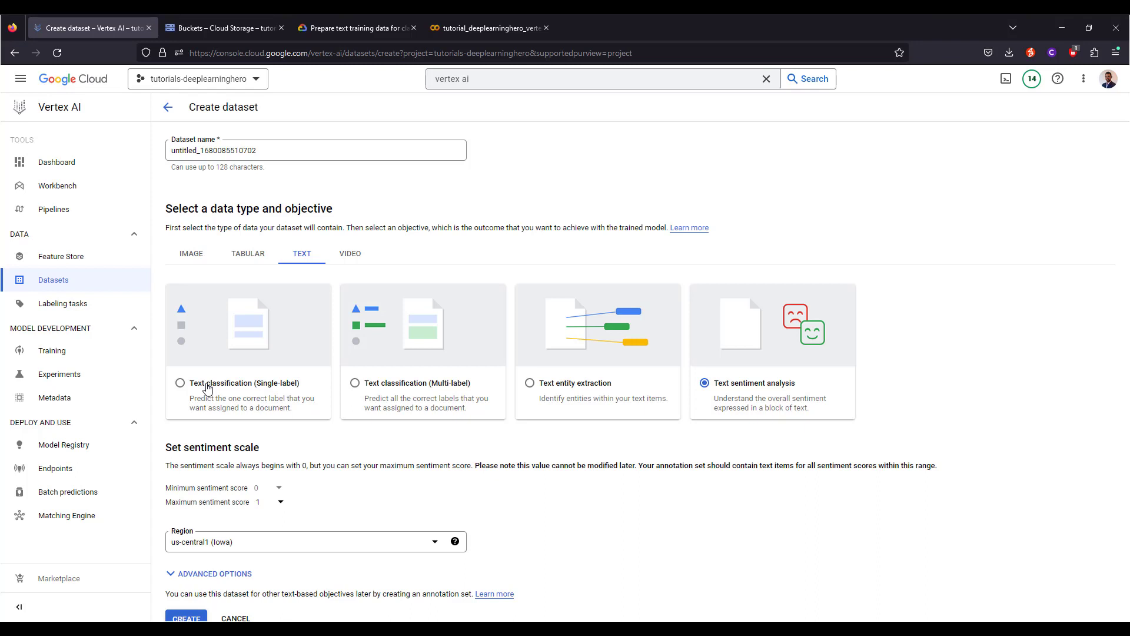
{"action": "mouse_move", "coordinate": [217, 364]}
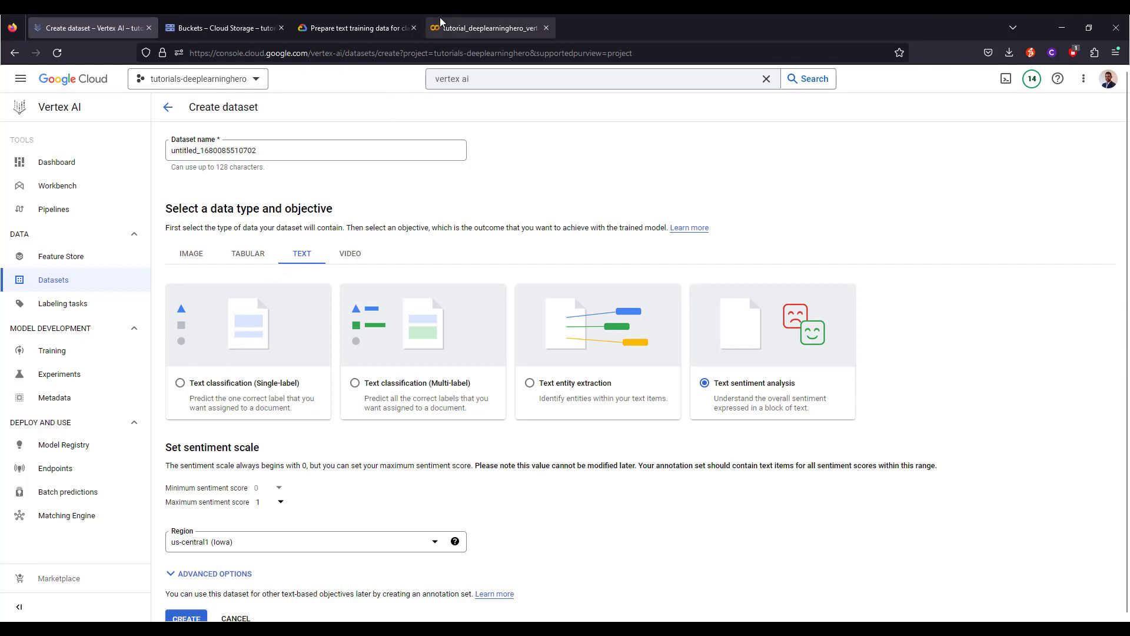
Step: Switch to the Colab notebook and move to its data download cell
{"action": "left_click", "coordinate": [486, 27]}
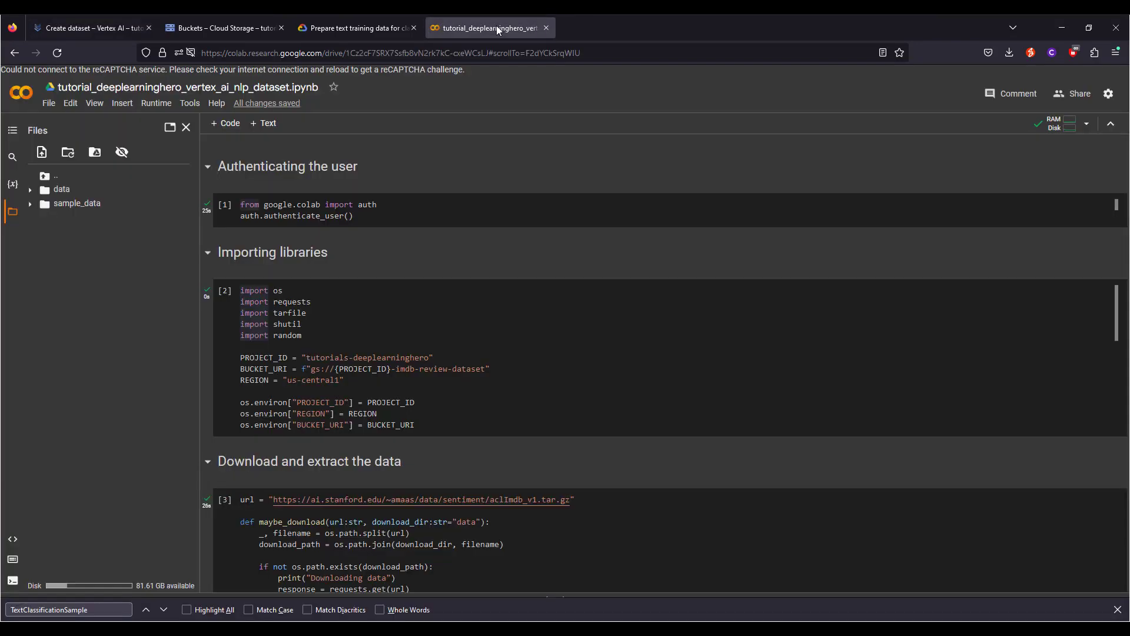
{"action": "key", "text": "Escape"}
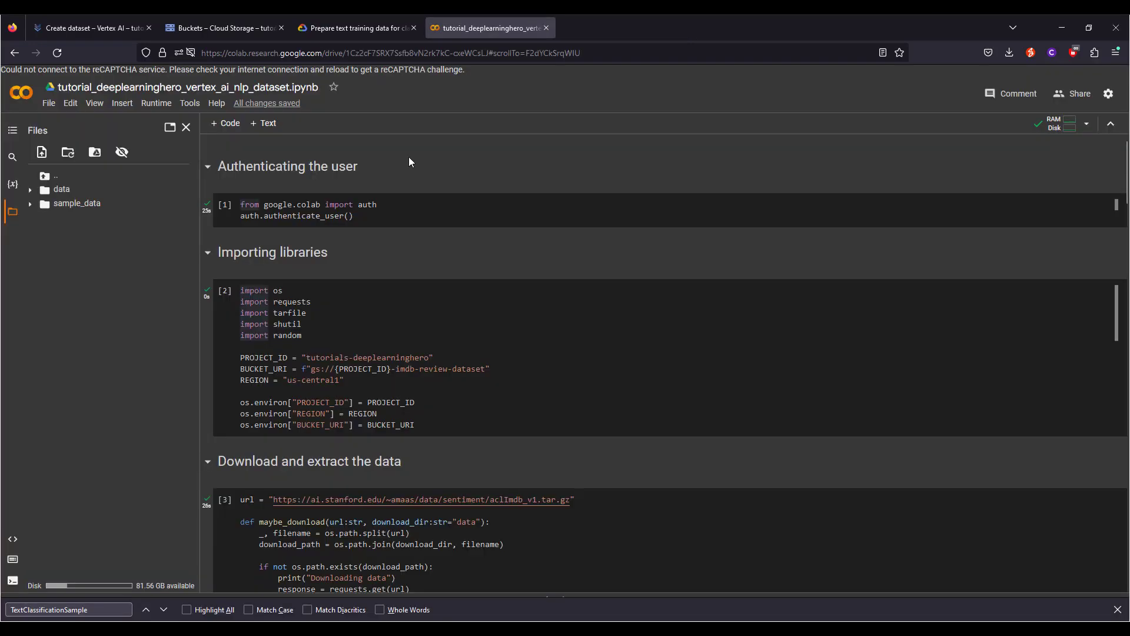
{"action": "mouse_move", "coordinate": [425, 274]}
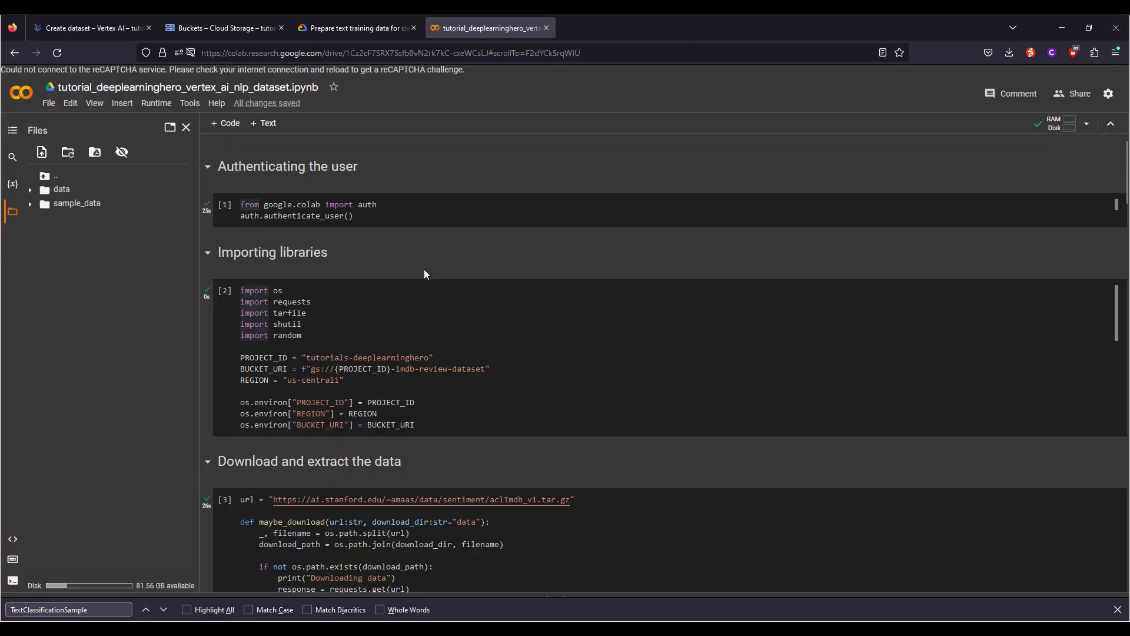
{"action": "scroll", "scroll_direction": "down", "scroll_amount": 3}
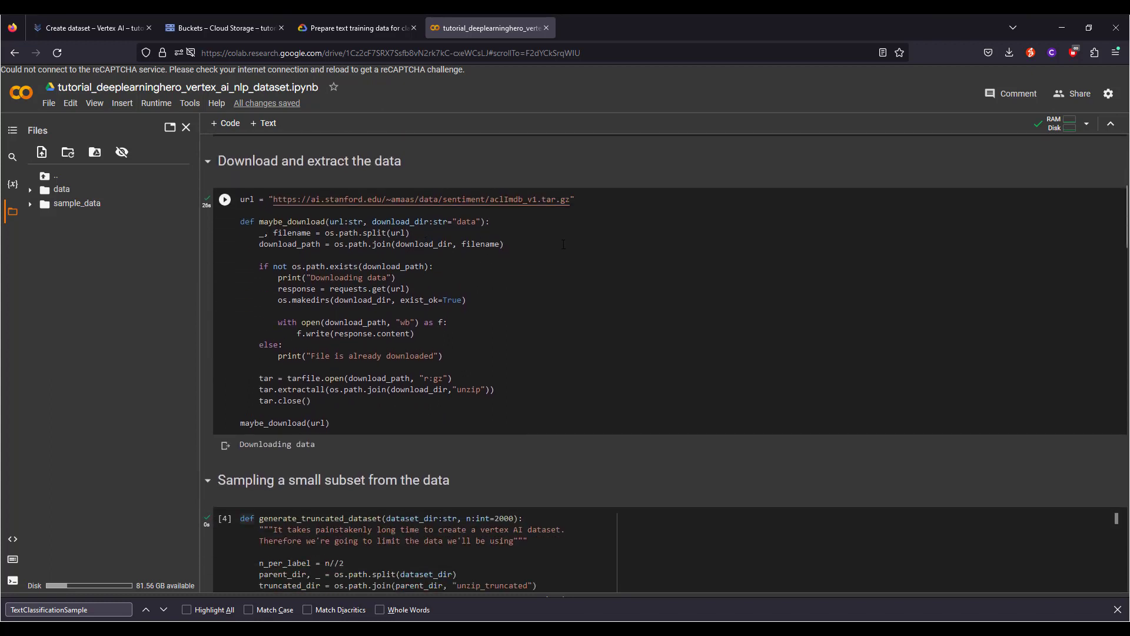
Step: Expand the extracted aclImdb folders in the Files sidebar, including train
{"action": "left_click", "coordinate": [62, 189]}
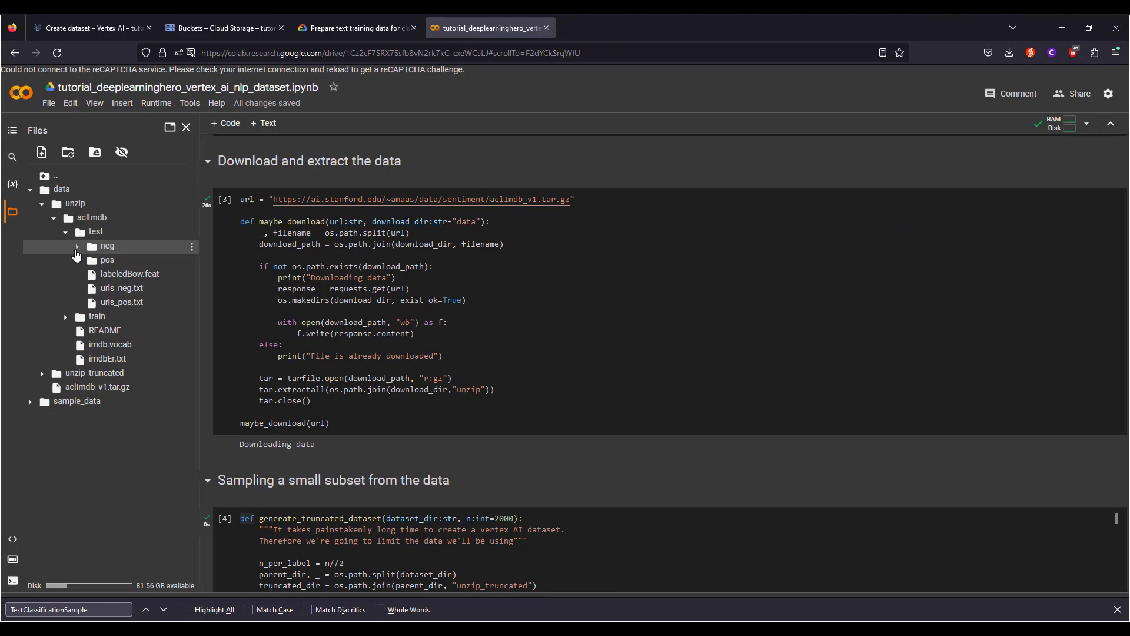
{"action": "mouse_move", "coordinate": [95, 316]}
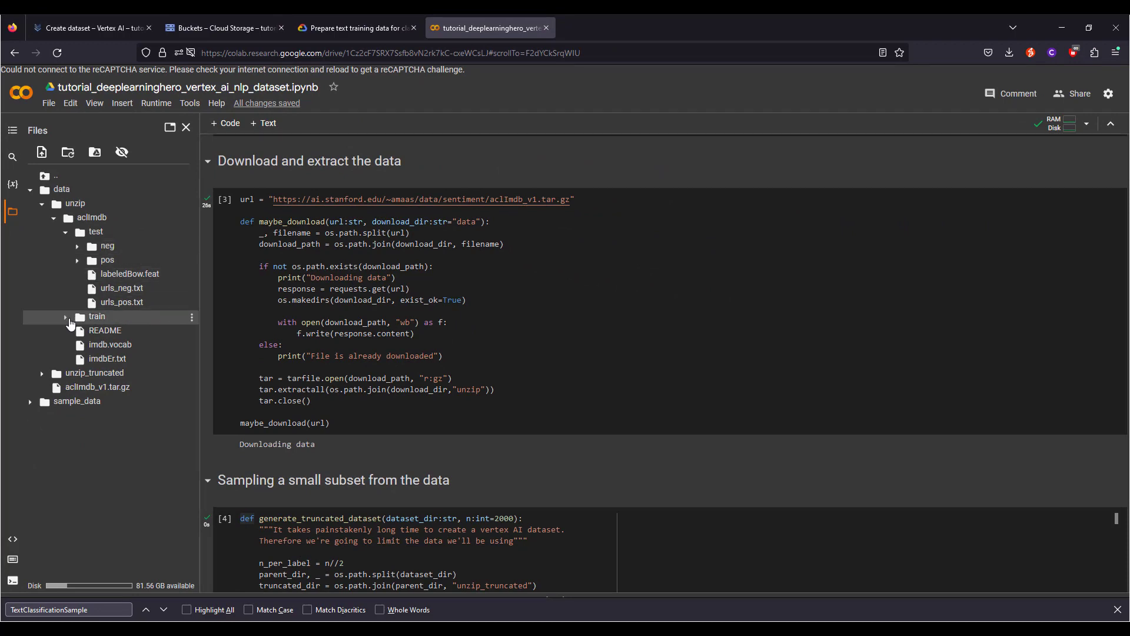
{"action": "left_click", "coordinate": [95, 316]}
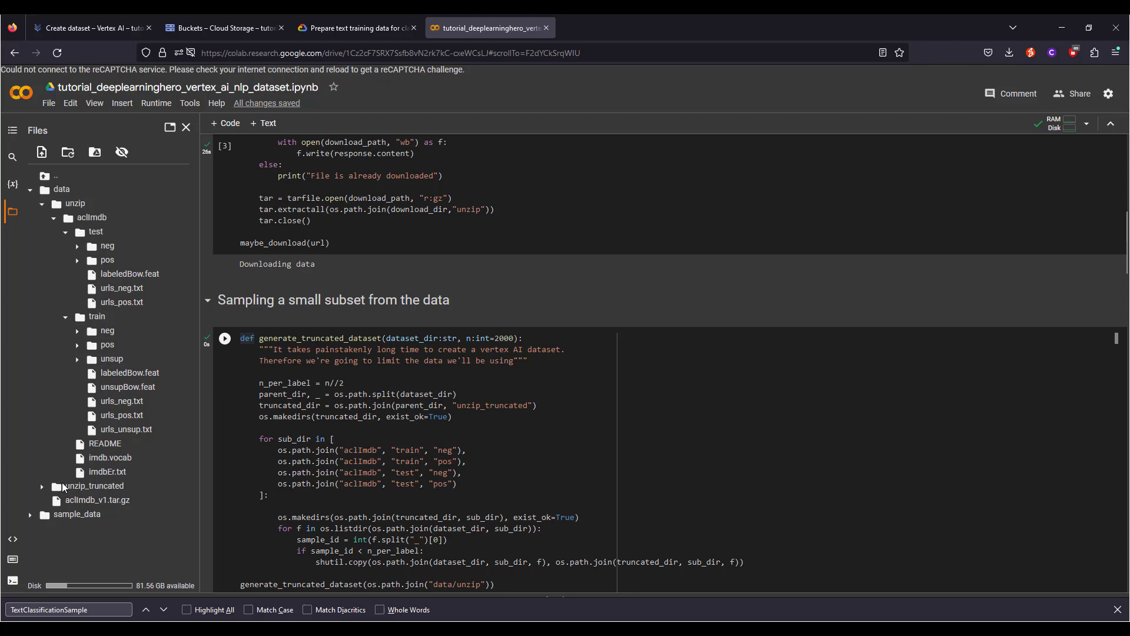
Step: Review the data-preparation cell, then switch to the text training data documentation
{"action": "scroll", "scroll_direction": "down", "scroll_amount": 3}
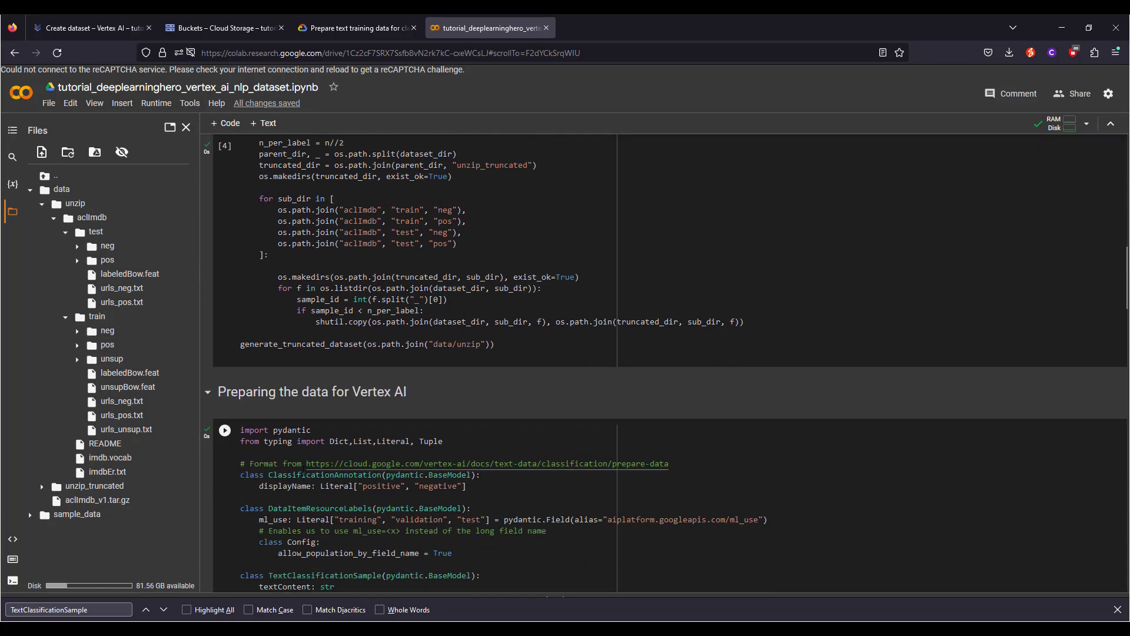
{"action": "scroll", "scroll_direction": "down", "scroll_amount": 3}
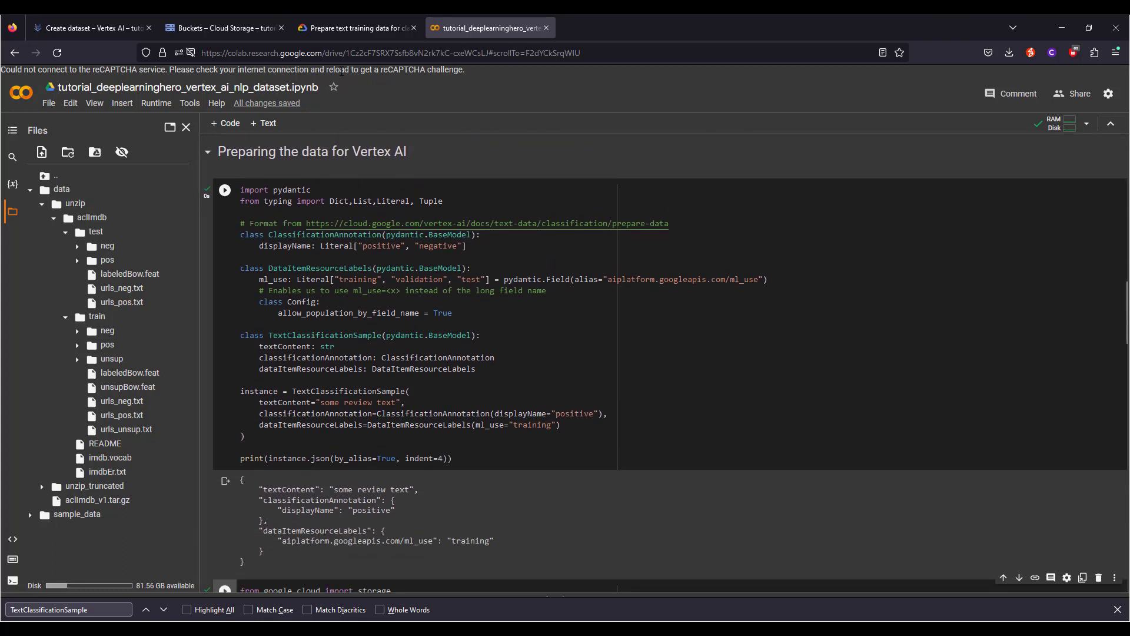
{"action": "left_click", "coordinate": [354, 27]}
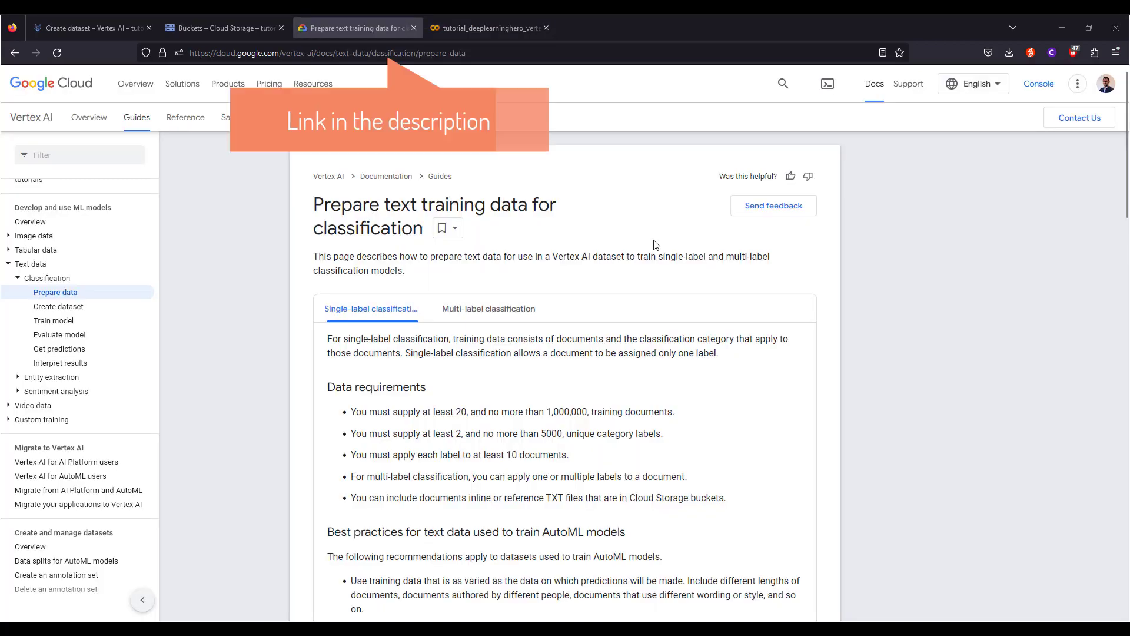
Step: Scroll the docs to the JSON Lines single-label classification example
{"action": "scroll", "scroll_direction": "down", "scroll_amount": 3}
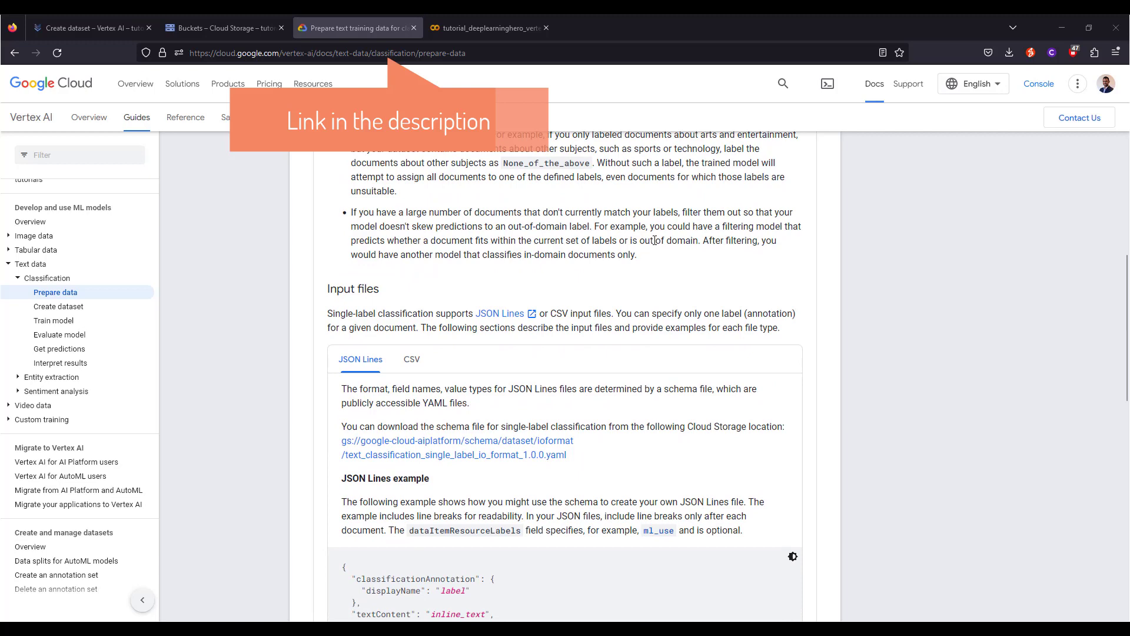
{"action": "scroll", "scroll_direction": "down", "scroll_amount": 3}
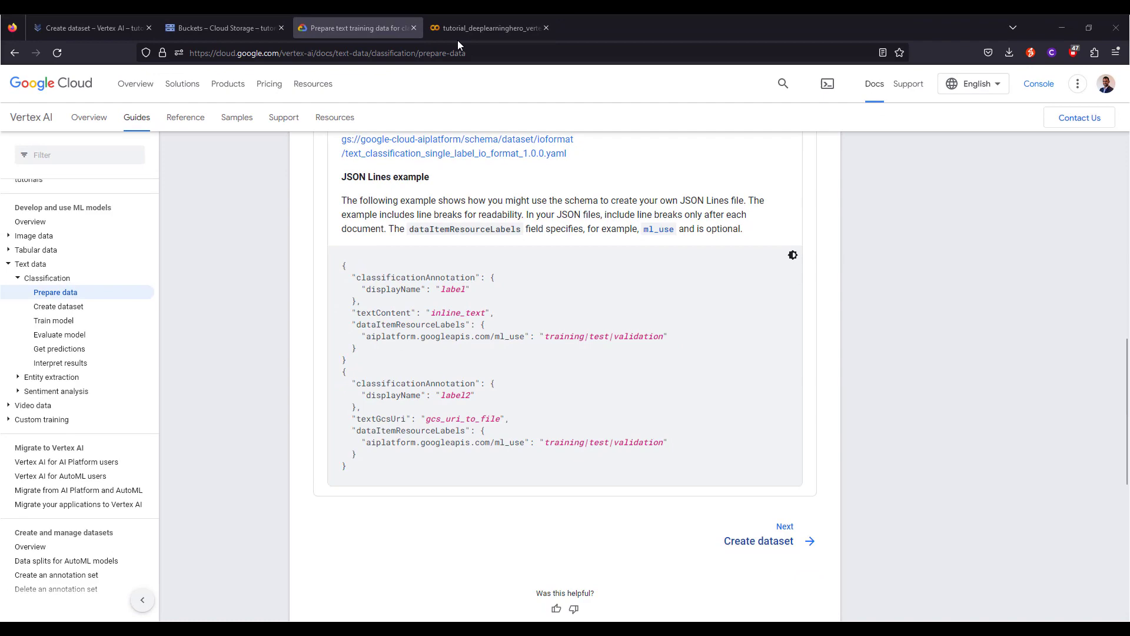
{"action": "left_click", "coordinate": [486, 28]}
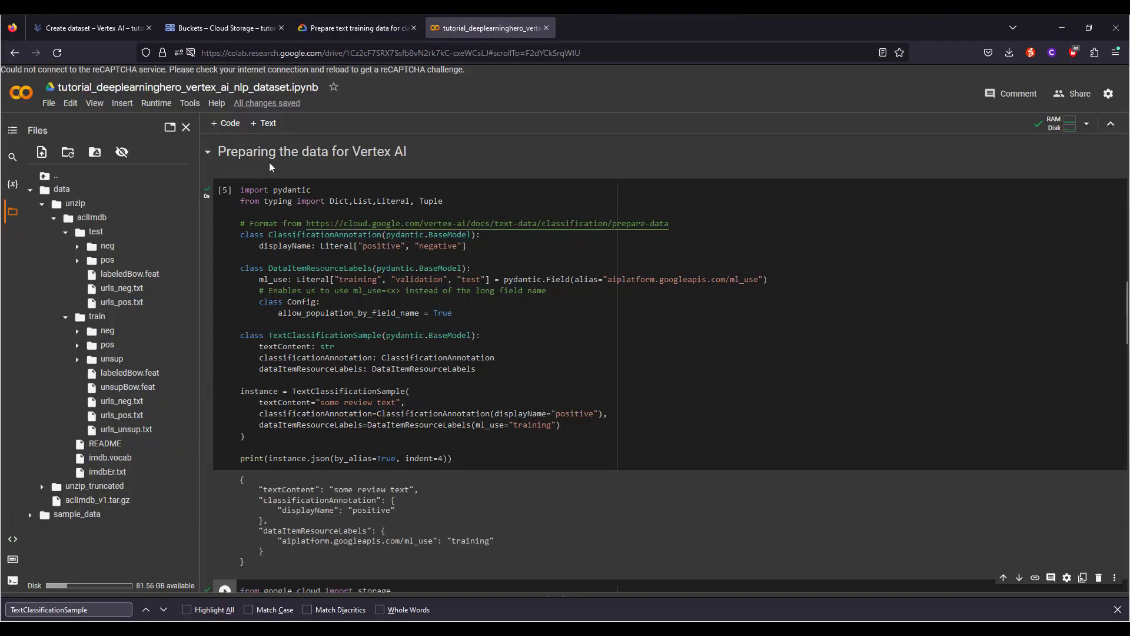
{"action": "mouse_move", "coordinate": [224, 172]}
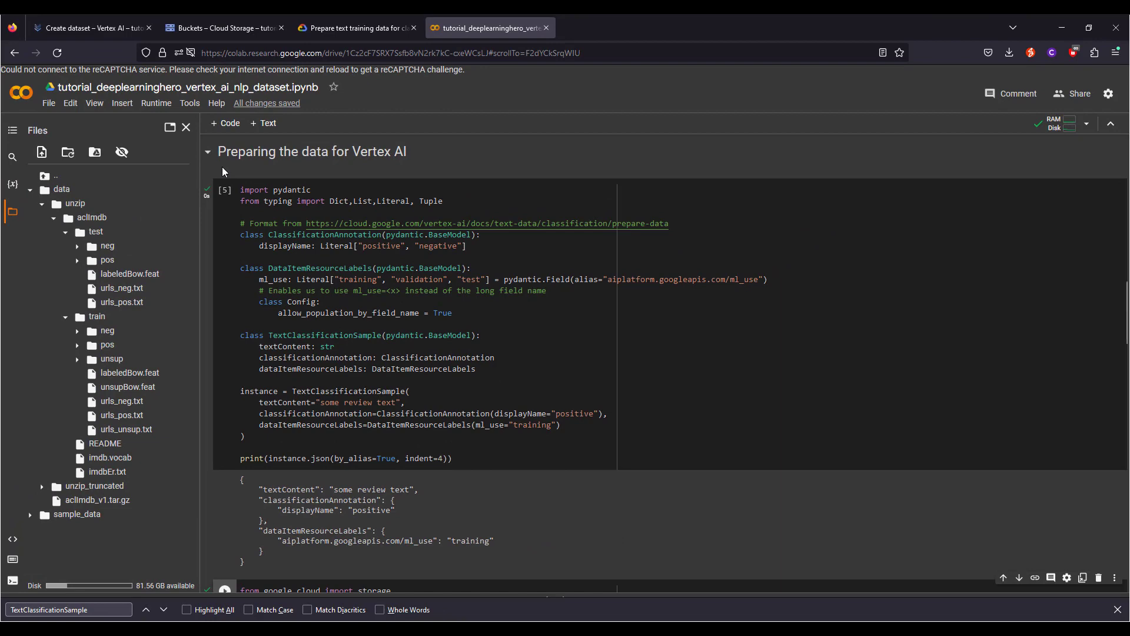
{"action": "scroll", "scroll_direction": "down", "scroll_amount": 3}
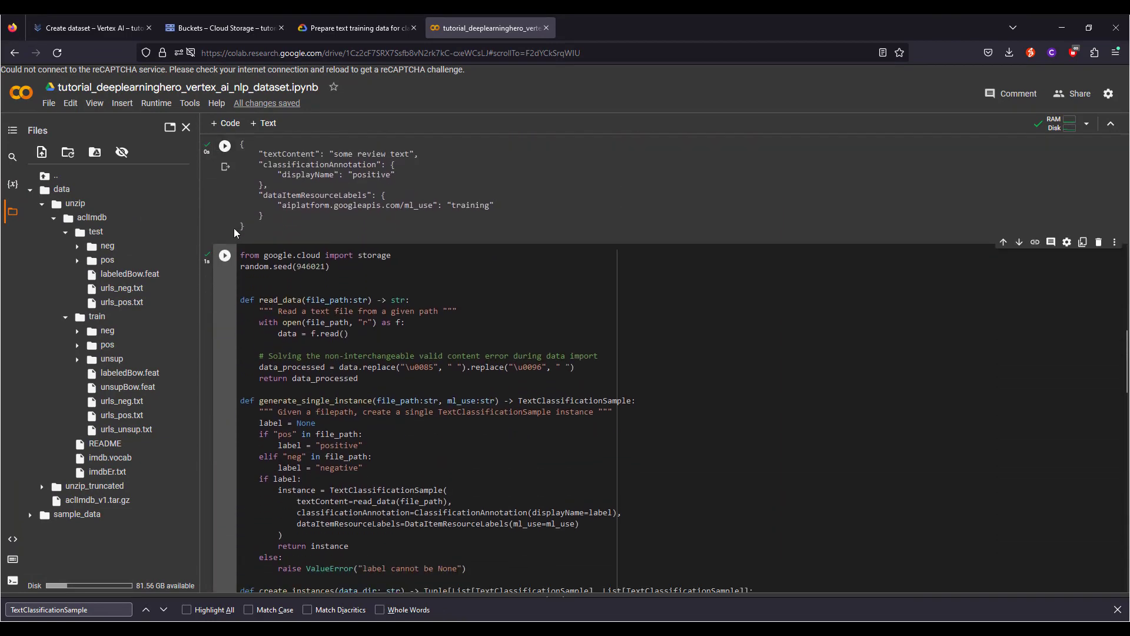
{"action": "scroll", "scroll_direction": "down", "scroll_amount": 3}
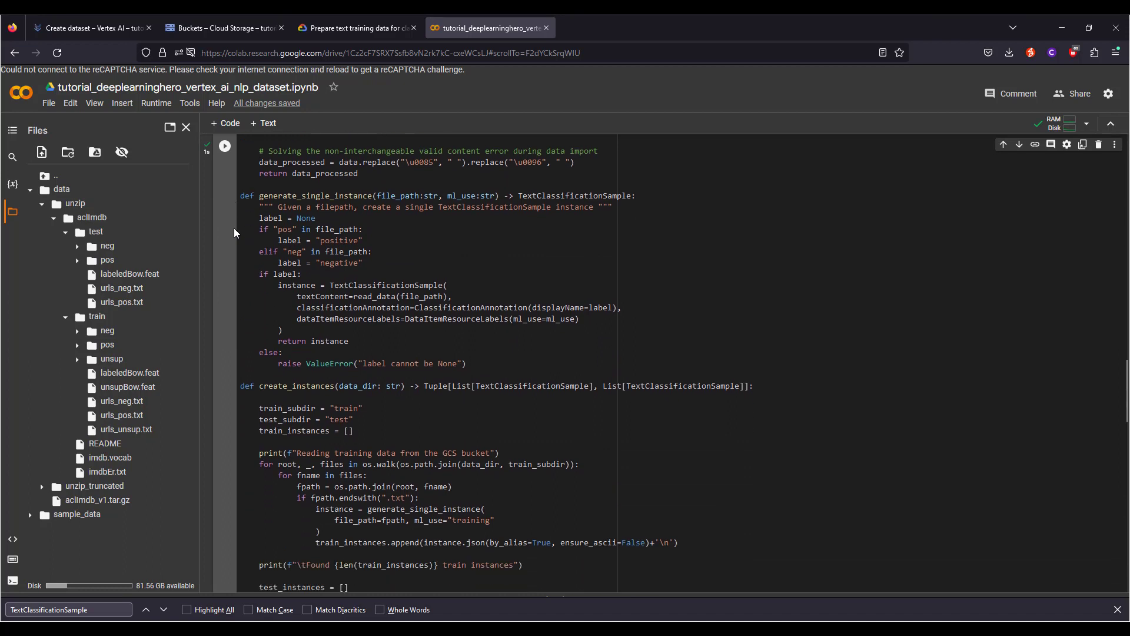
{"action": "scroll", "scroll_direction": "up", "scroll_amount": 3}
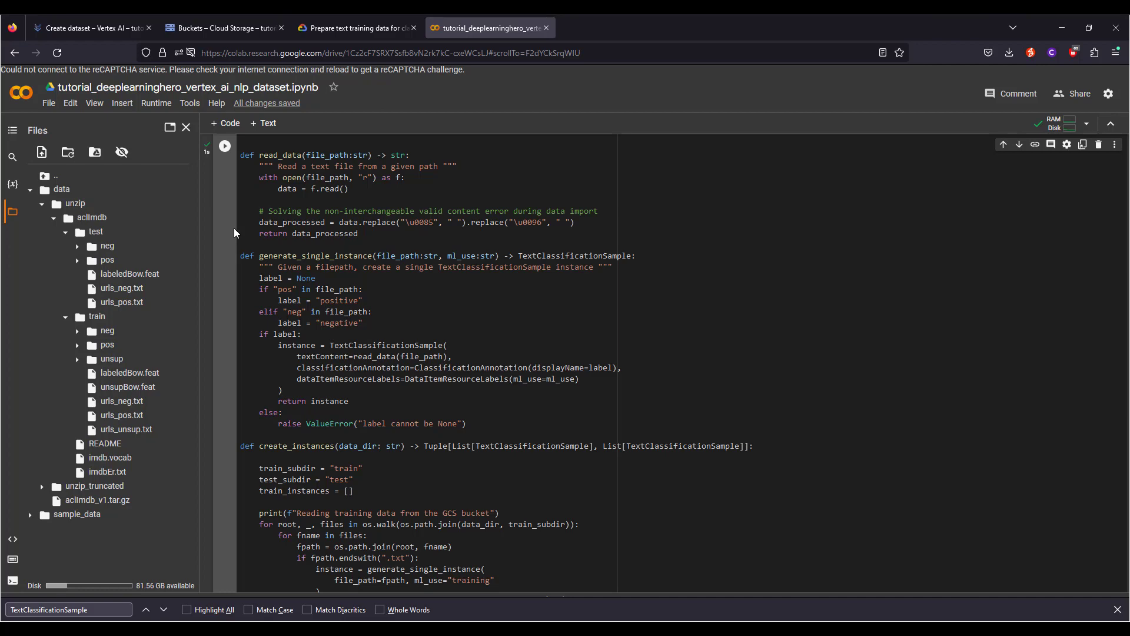
{"action": "scroll", "scroll_direction": "down", "scroll_amount": 3}
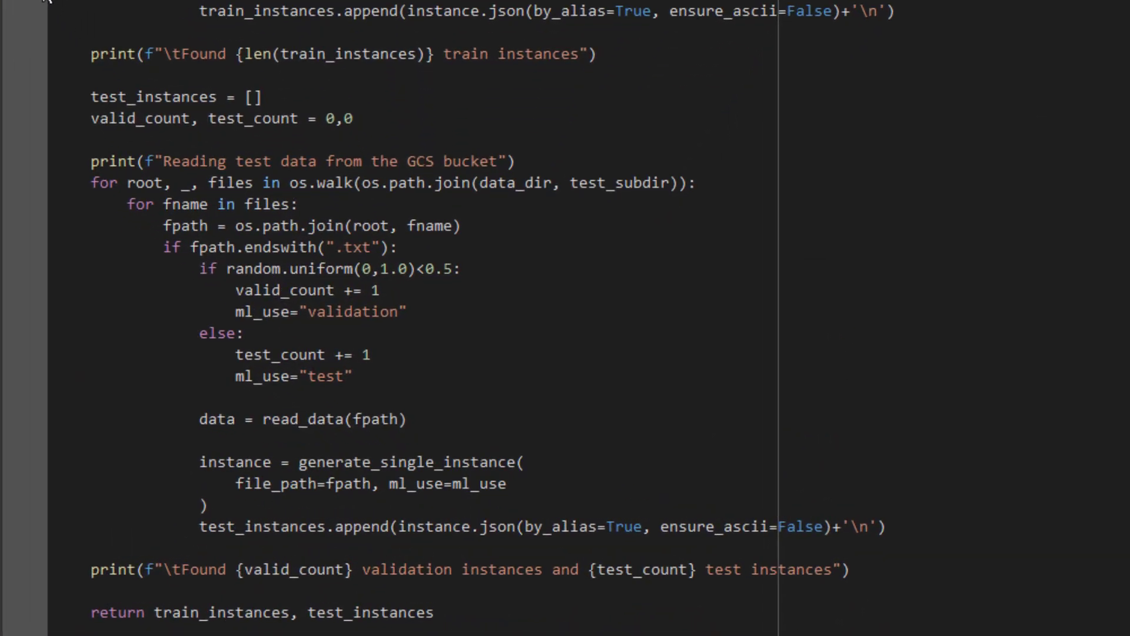
{"action": "mouse_move", "coordinate": [7, 6]}
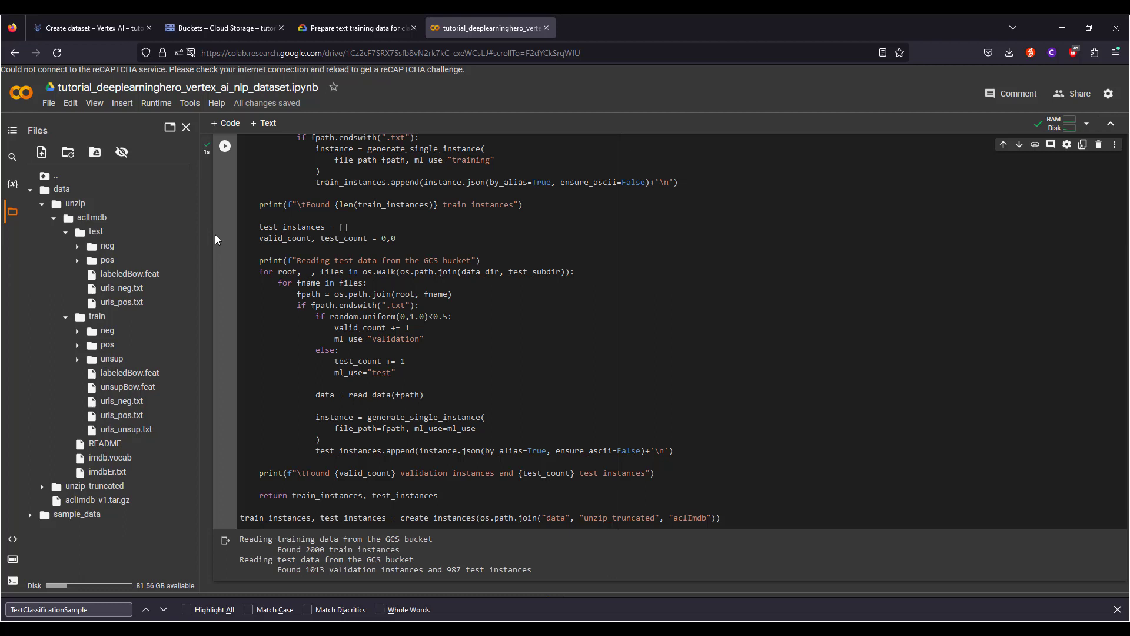
Step: Move to the 'Writing and uploading data to GCS' cell
{"action": "scroll", "scroll_direction": "down", "scroll_amount": 3}
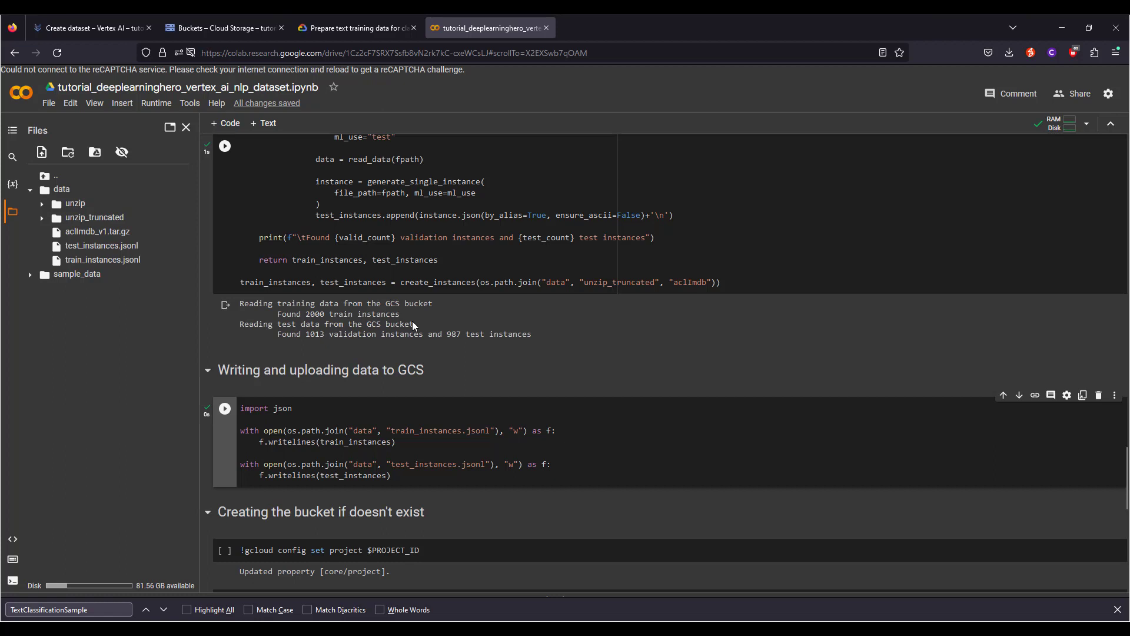
{"action": "mouse_move", "coordinate": [224, 408]}
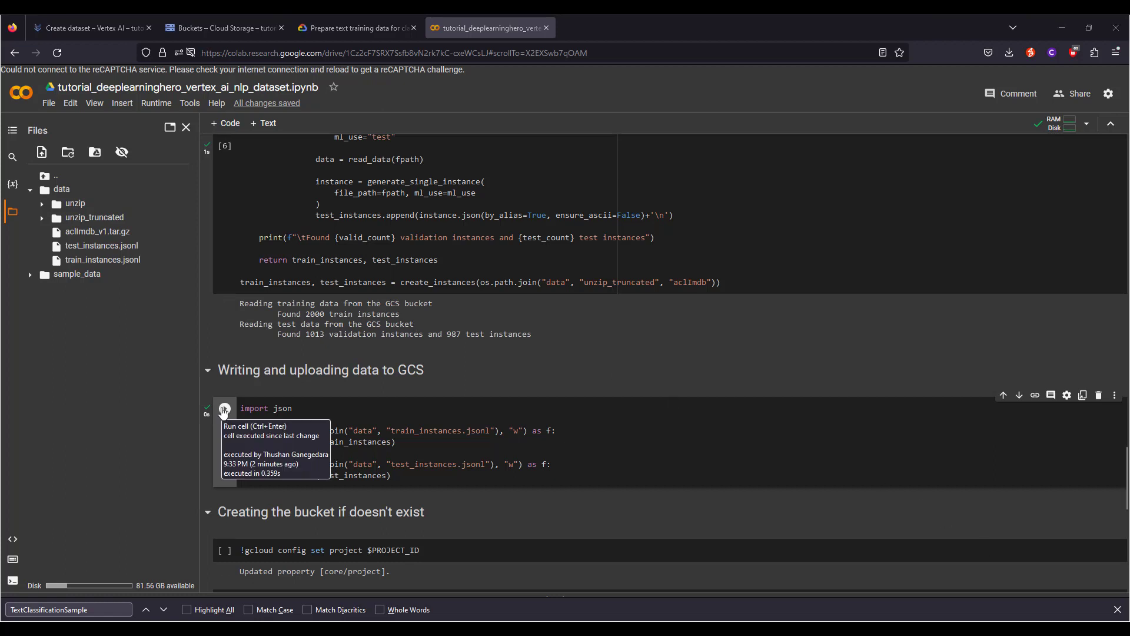
{"action": "mouse_move", "coordinate": [90, 259]}
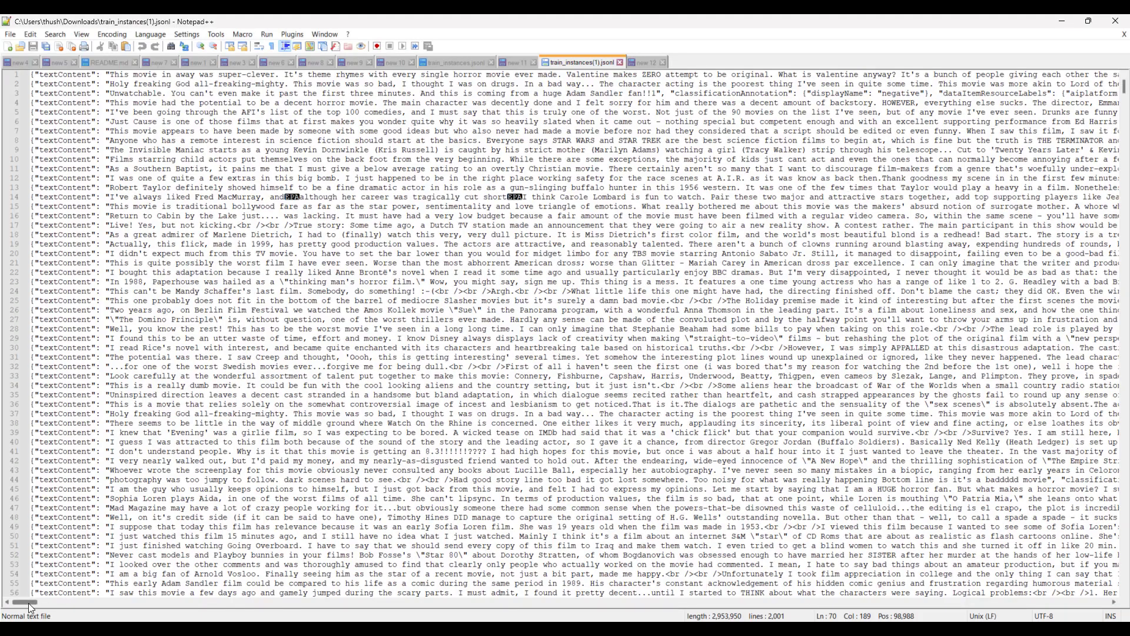
Step: Scan across the review records in train_instances.jsonl
{"action": "scroll", "scroll_direction": "right", "scroll_amount": 3}
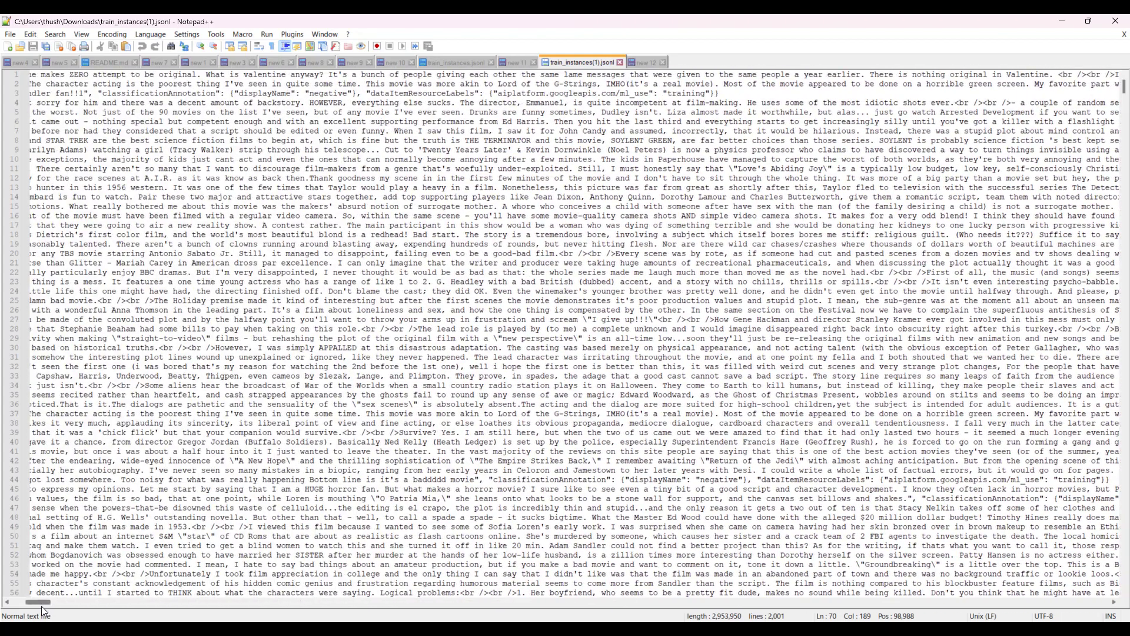
{"action": "scroll", "scroll_direction": "left", "scroll_amount": 3}
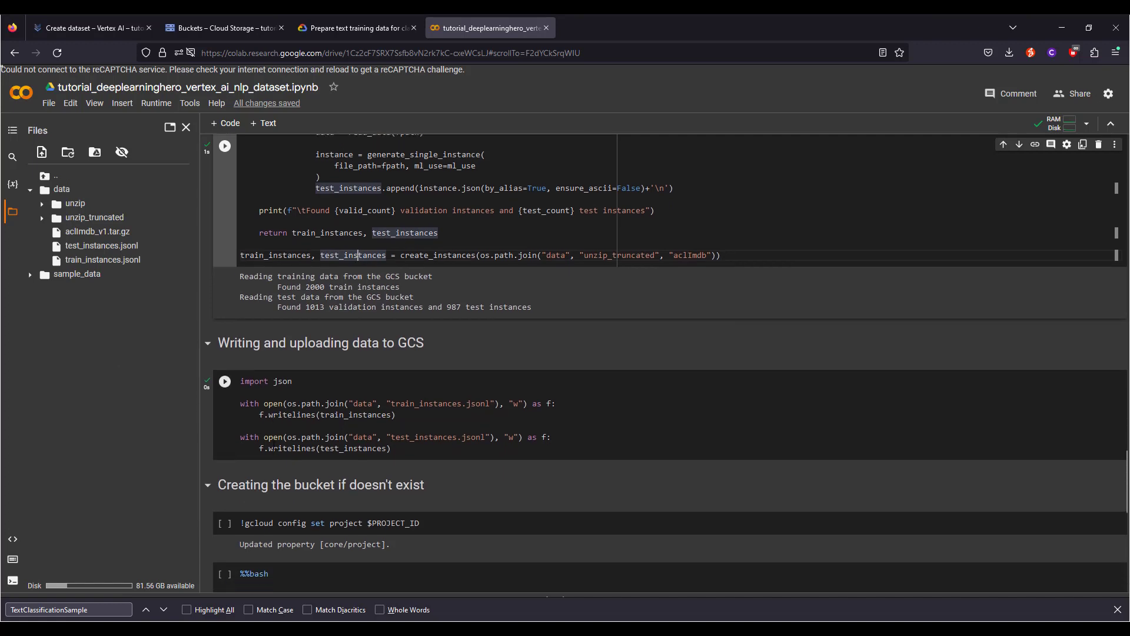
Step: Set the gcloud project and create the tutorials-deeplearninghero-imdb-review-dataset bucket
{"action": "scroll", "scroll_direction": "down", "scroll_amount": 3}
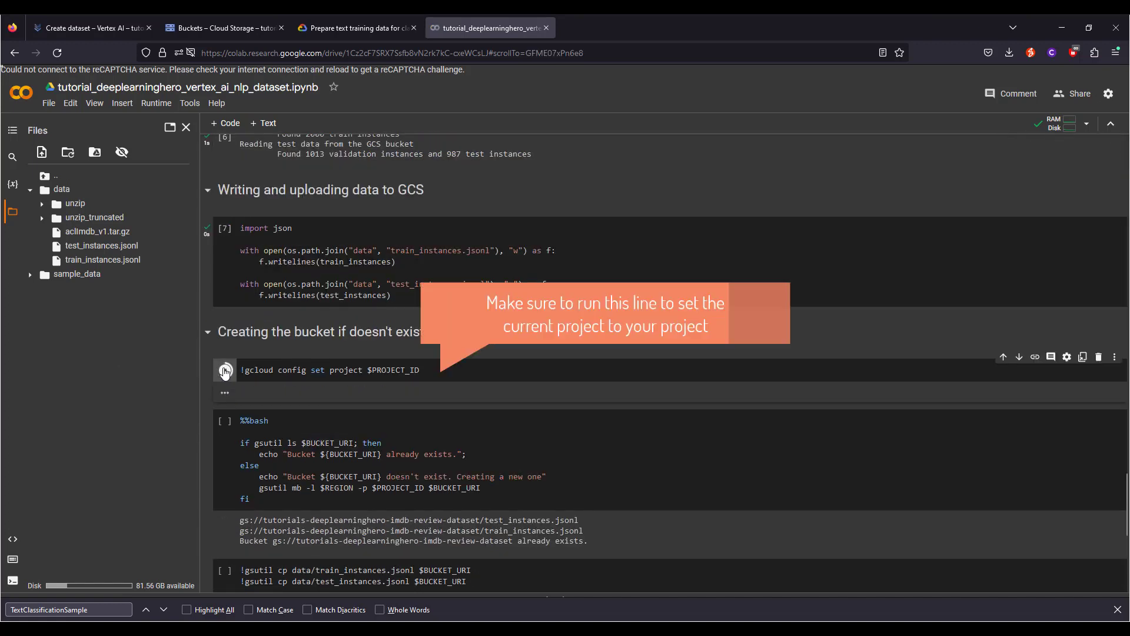
{"action": "mouse_move", "coordinate": [225, 421]}
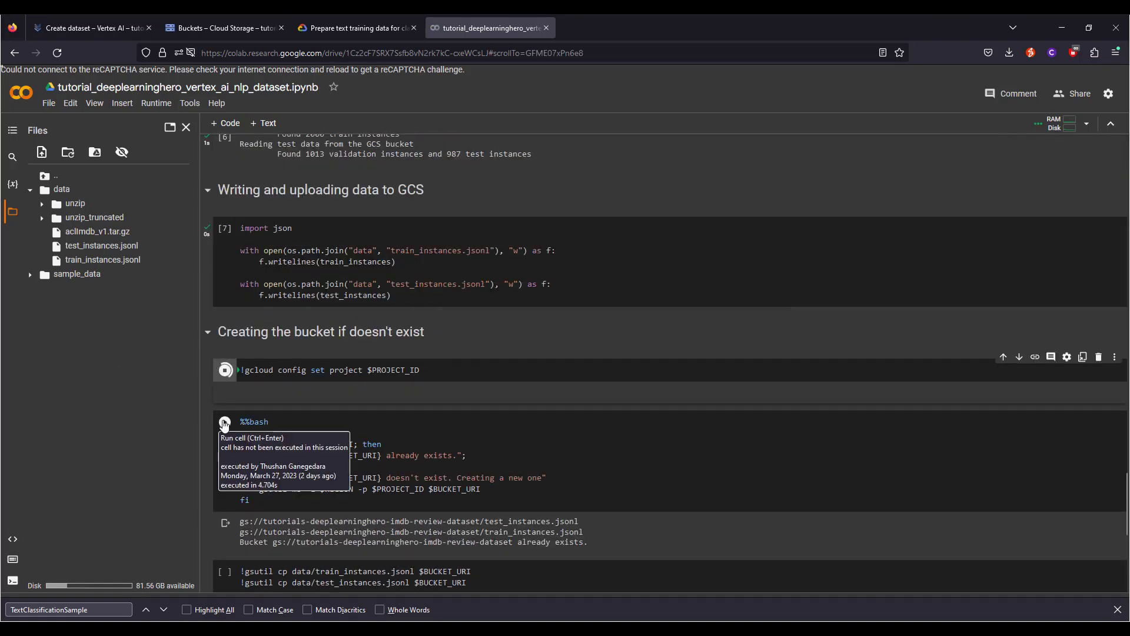
{"action": "left_click", "coordinate": [223, 369]}
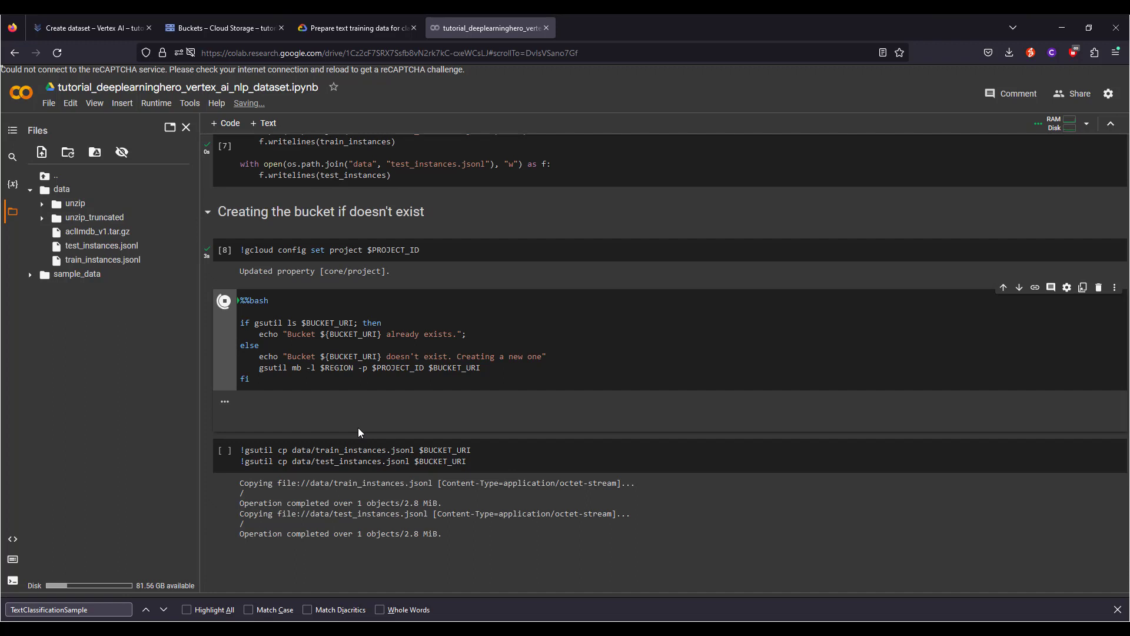
{"action": "left_click", "coordinate": [224, 300]}
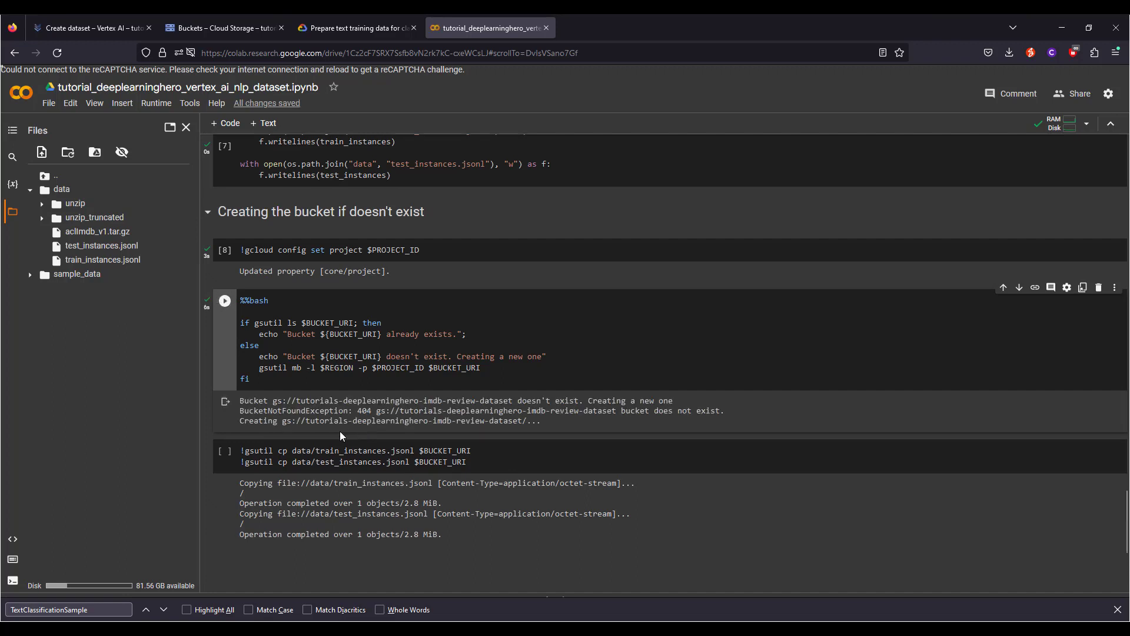
Step: Copy both JSONL files to the bucket with gsutil, then go to Cloud Storage
{"action": "left_click", "coordinate": [224, 457]}
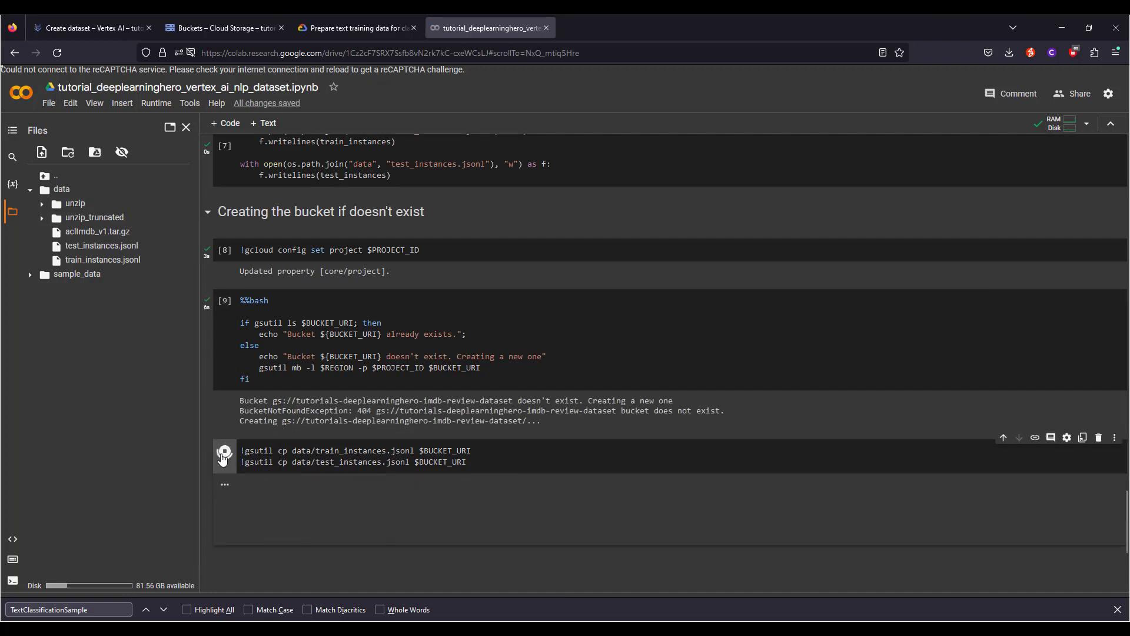
{"action": "left_click", "coordinate": [224, 455]}
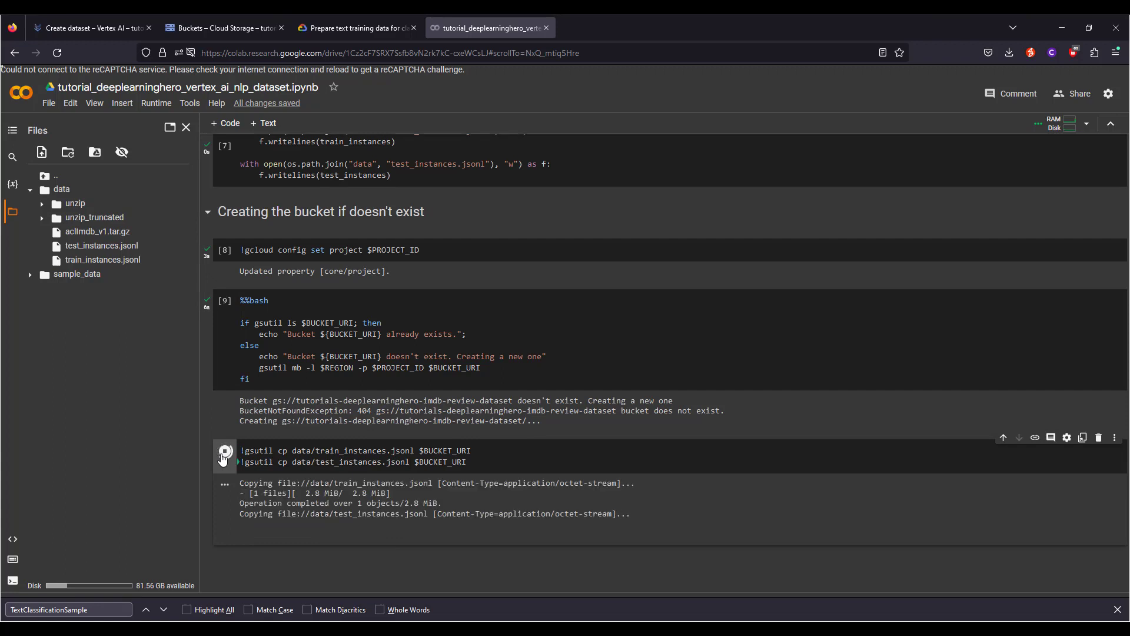
{"action": "left_click", "coordinate": [224, 451]}
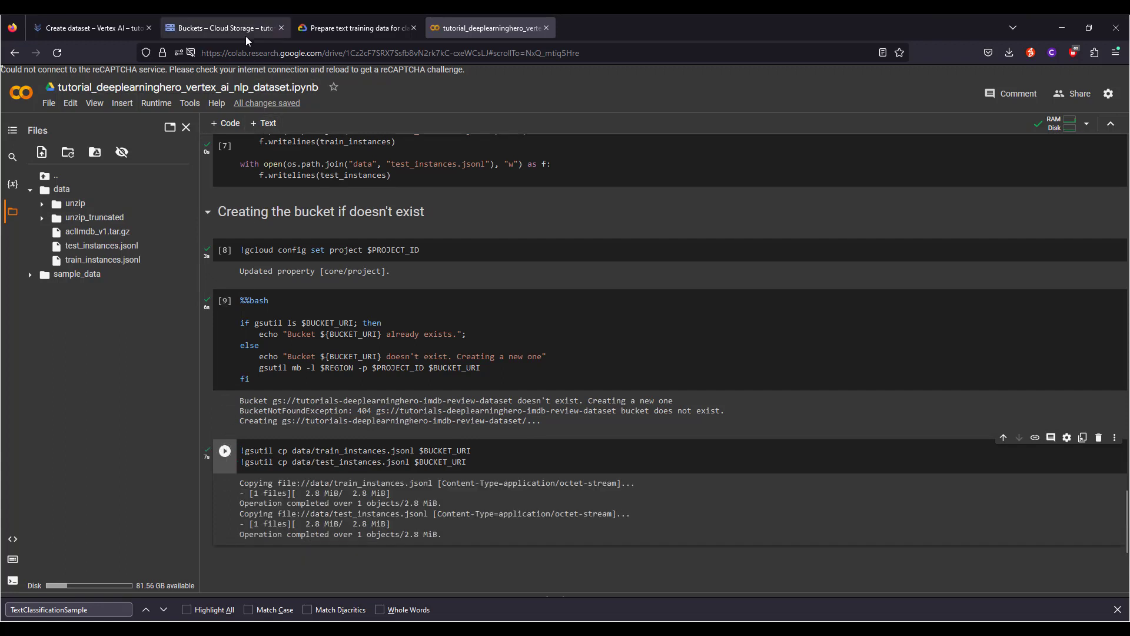
{"action": "left_click", "coordinate": [223, 27]}
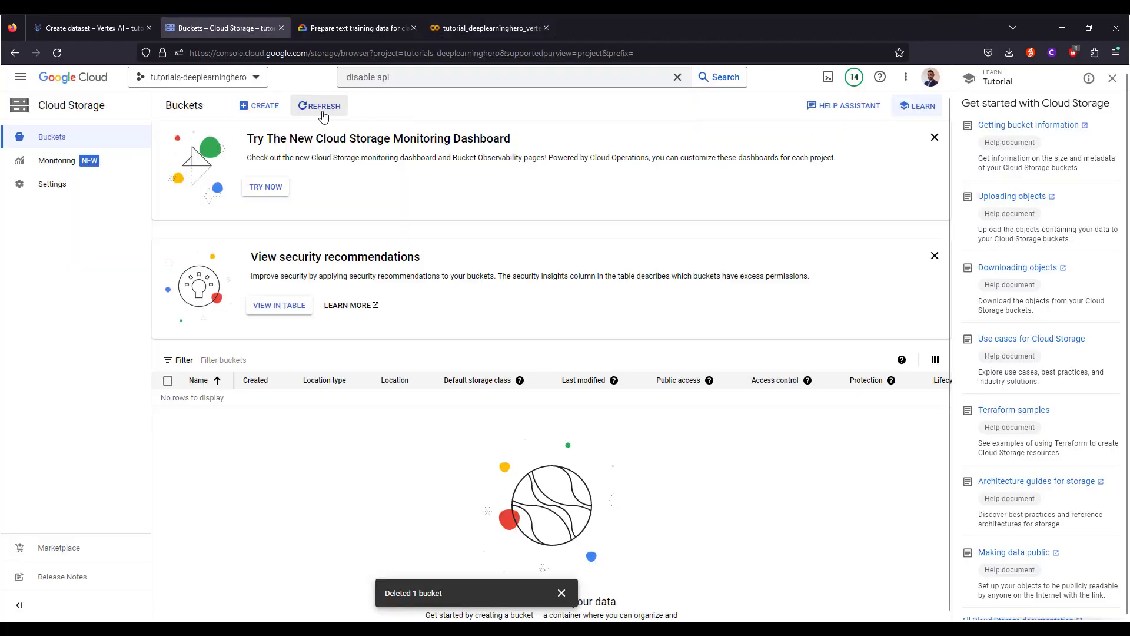
Step: Refresh the bucket list, enter tutorials-deeplearninghero-imdb-review-dataset showing both JSONL files, and view train_instances.jsonl details
{"action": "left_click", "coordinate": [319, 105]}
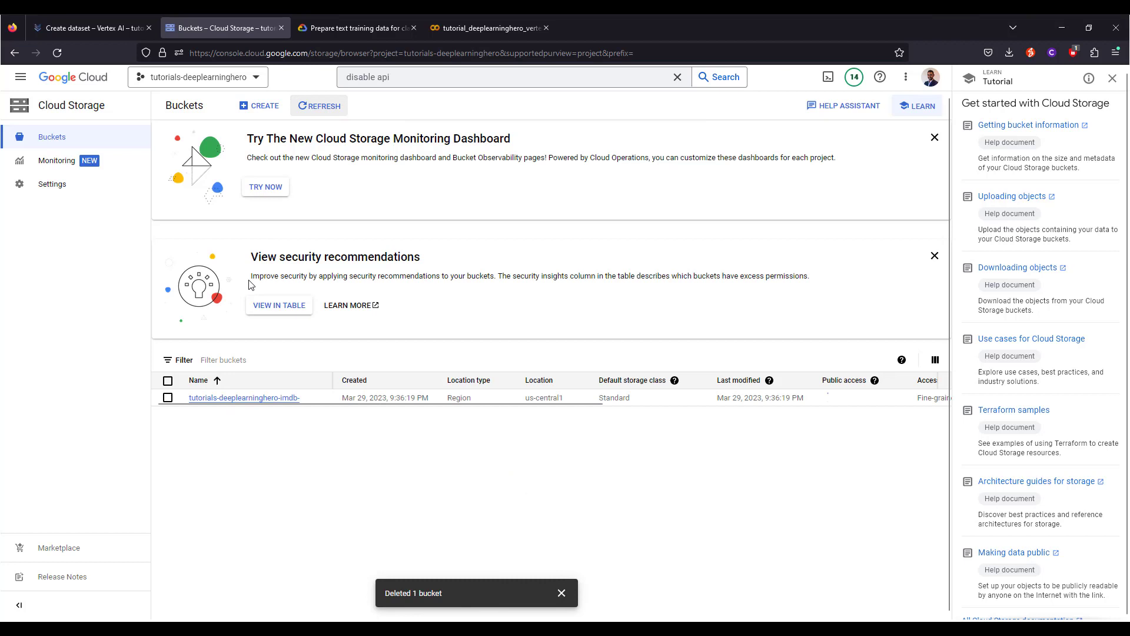
{"action": "left_click", "coordinate": [244, 397]}
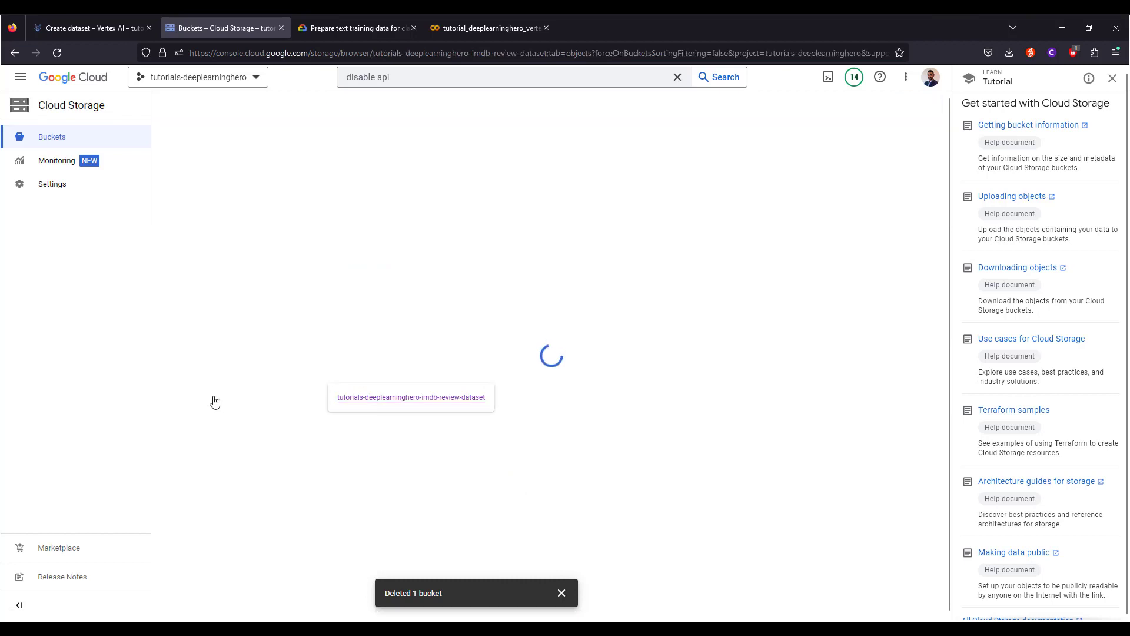
{"action": "left_click", "coordinate": [410, 396]}
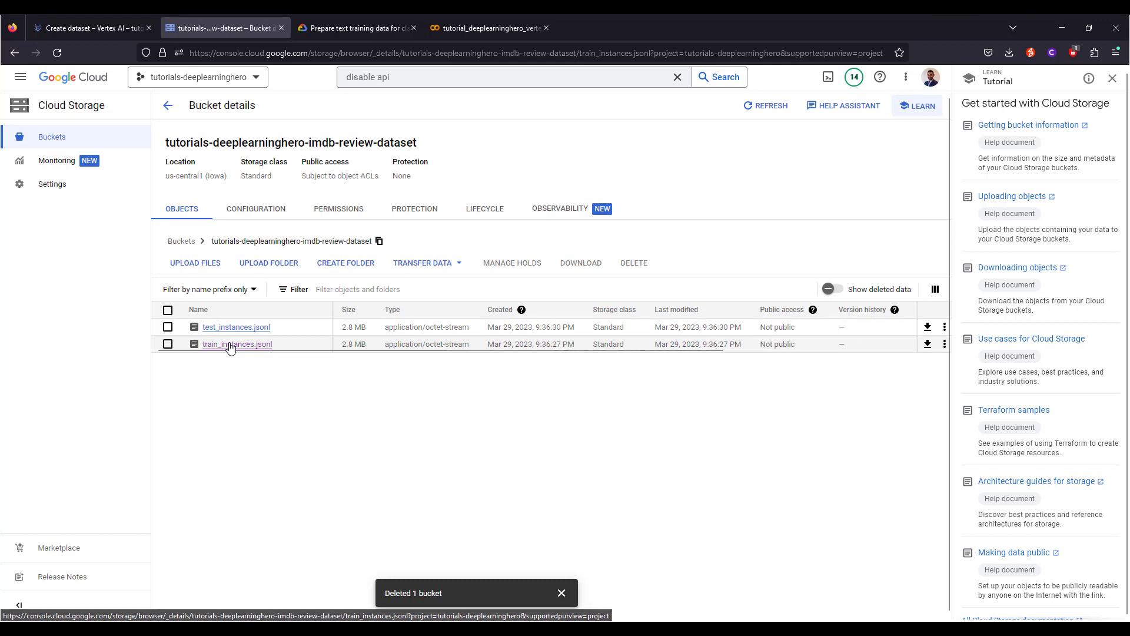
{"action": "left_click", "coordinate": [237, 344]}
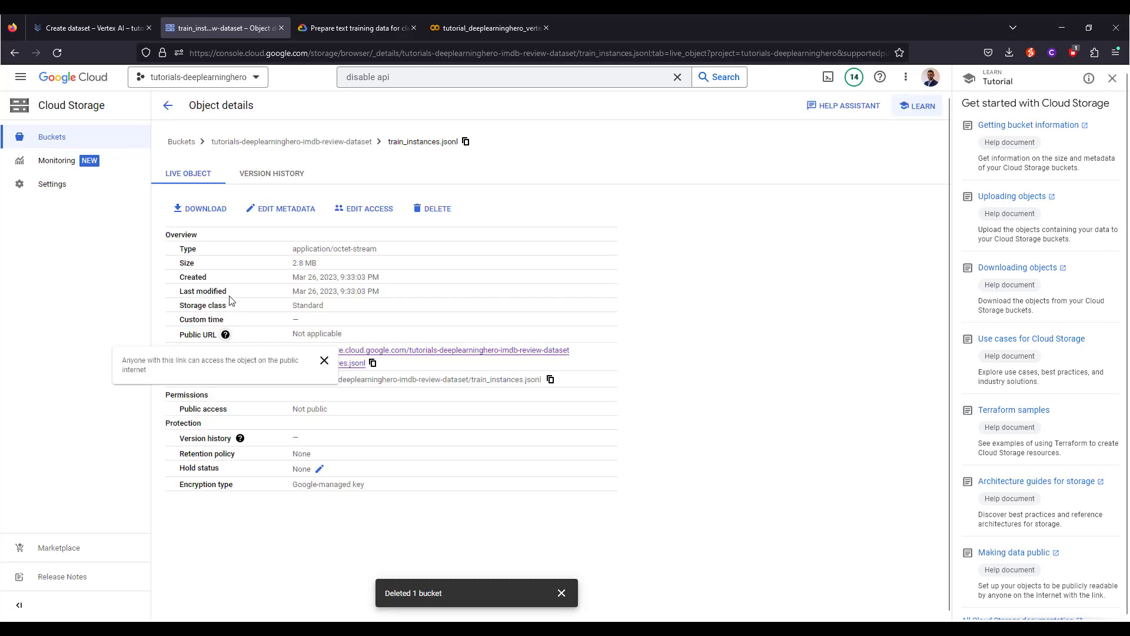